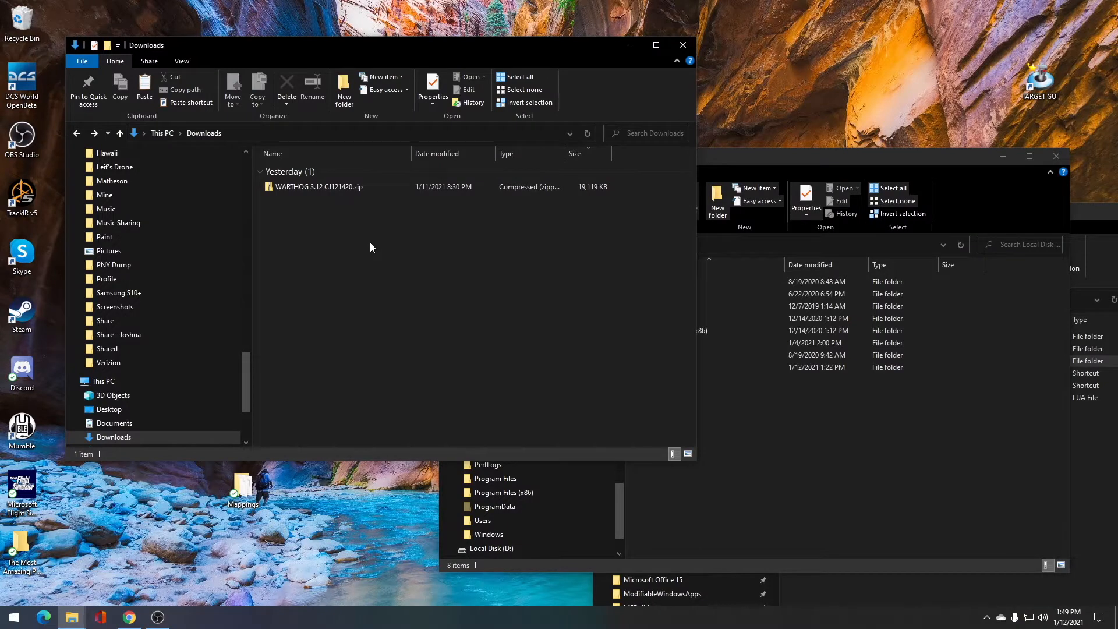
Open the downloaded WARTHOG 3.12 archive to view its files
{"action": "left_click", "coordinate": [319, 186]}
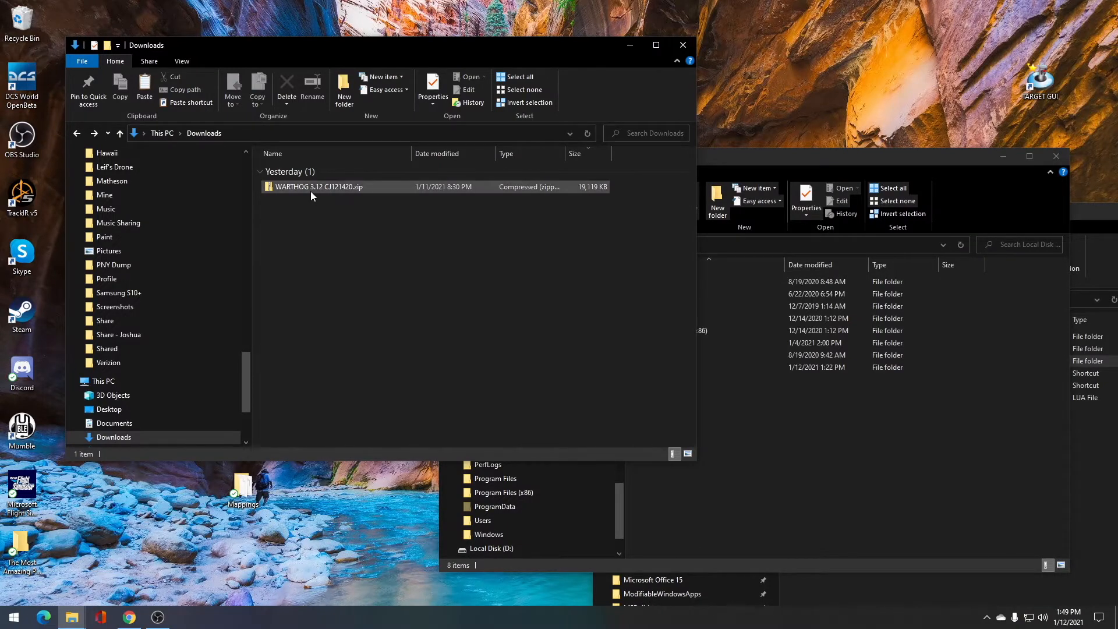
{"action": "double_click", "coordinate": [318, 186]}
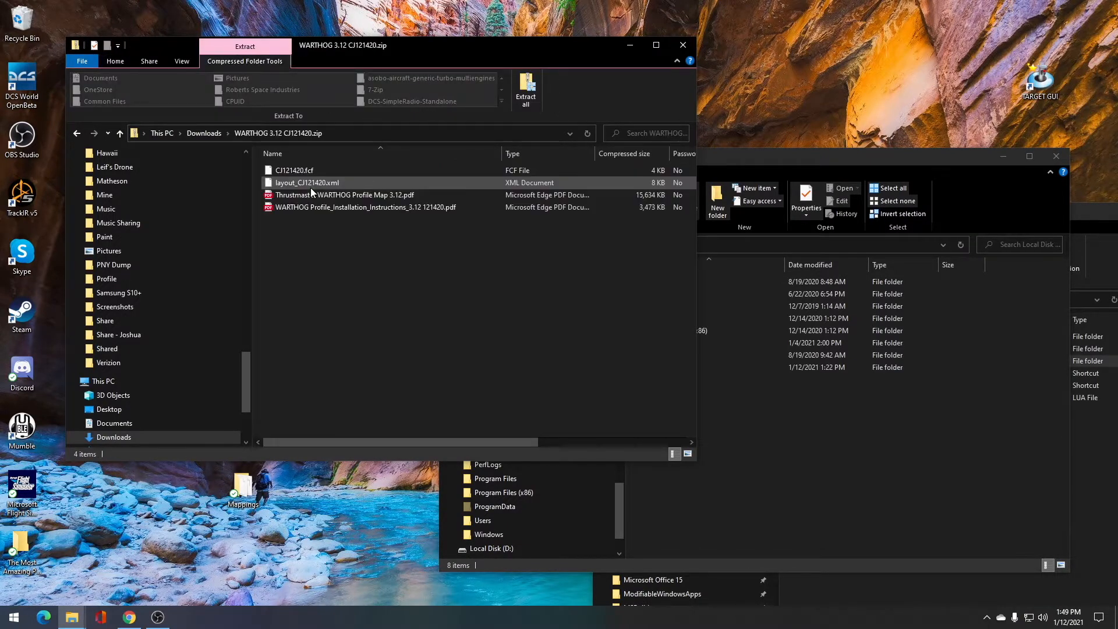
{"action": "left_click", "coordinate": [404, 301]}
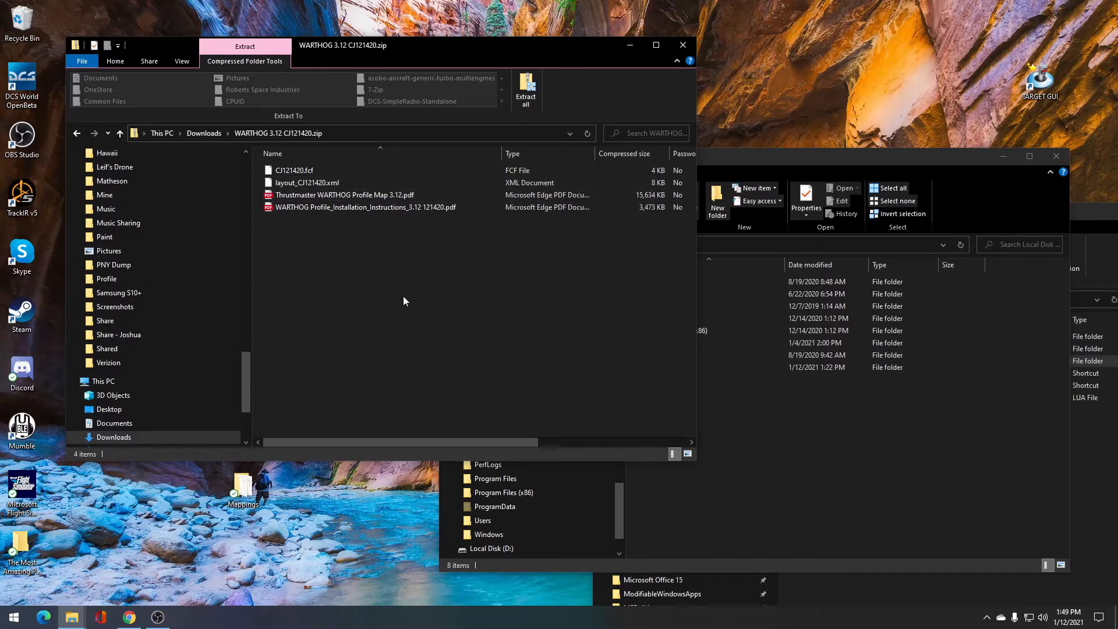
{"action": "mouse_move", "coordinate": [403, 301]}
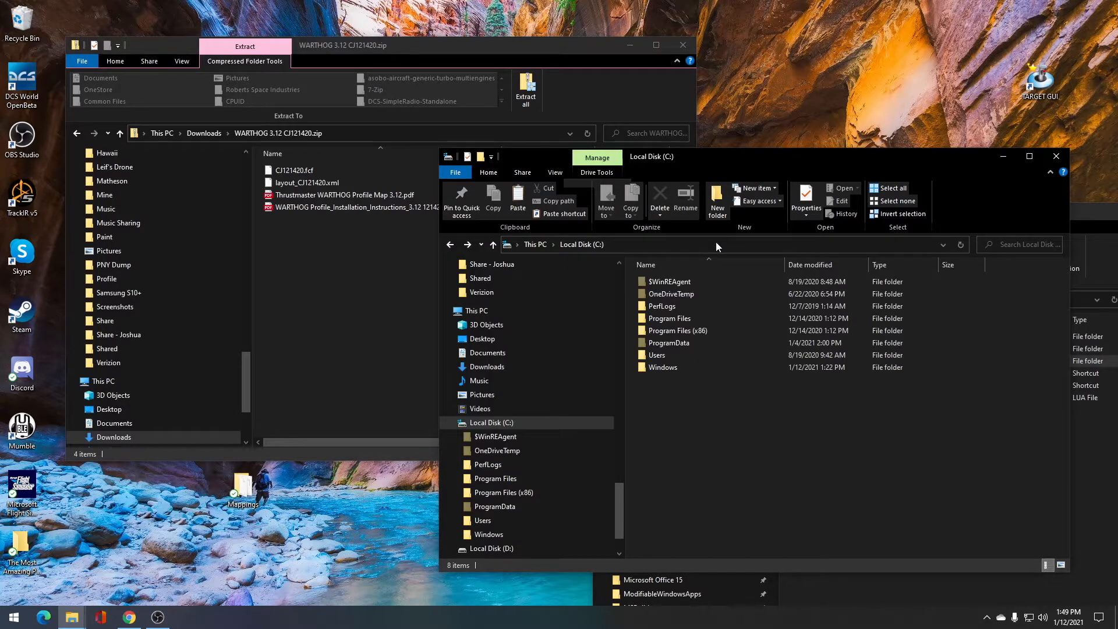
{"action": "mouse_move", "coordinate": [685, 418]}
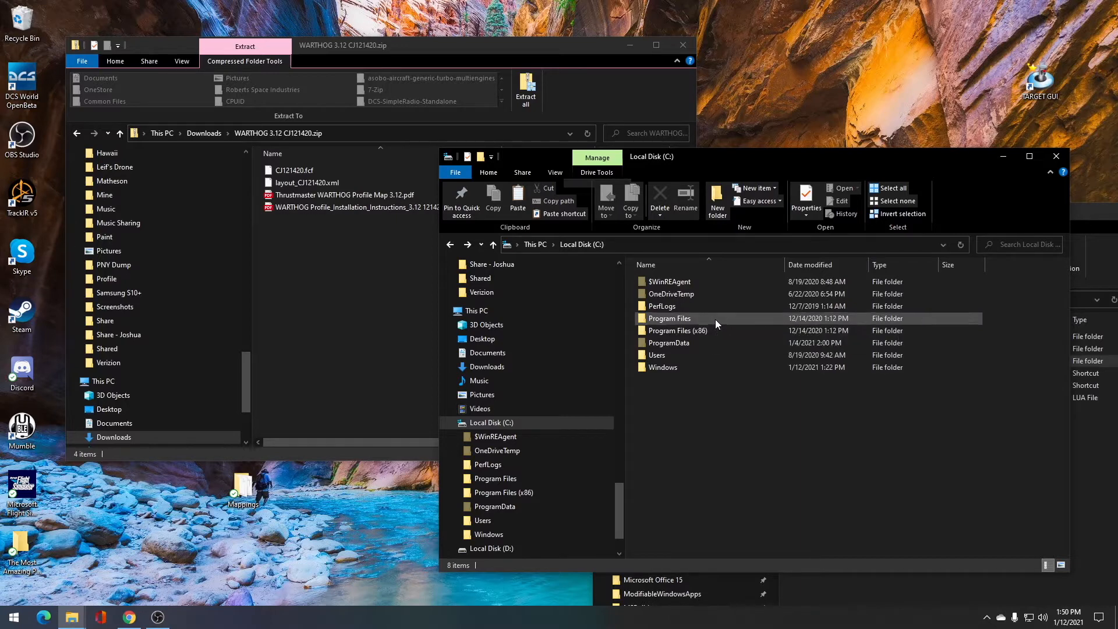
Copy layout_CJ121420.xml into StarCitizen\LIVE\USER\Controls\Mappings
{"action": "double_click", "coordinate": [669, 318]}
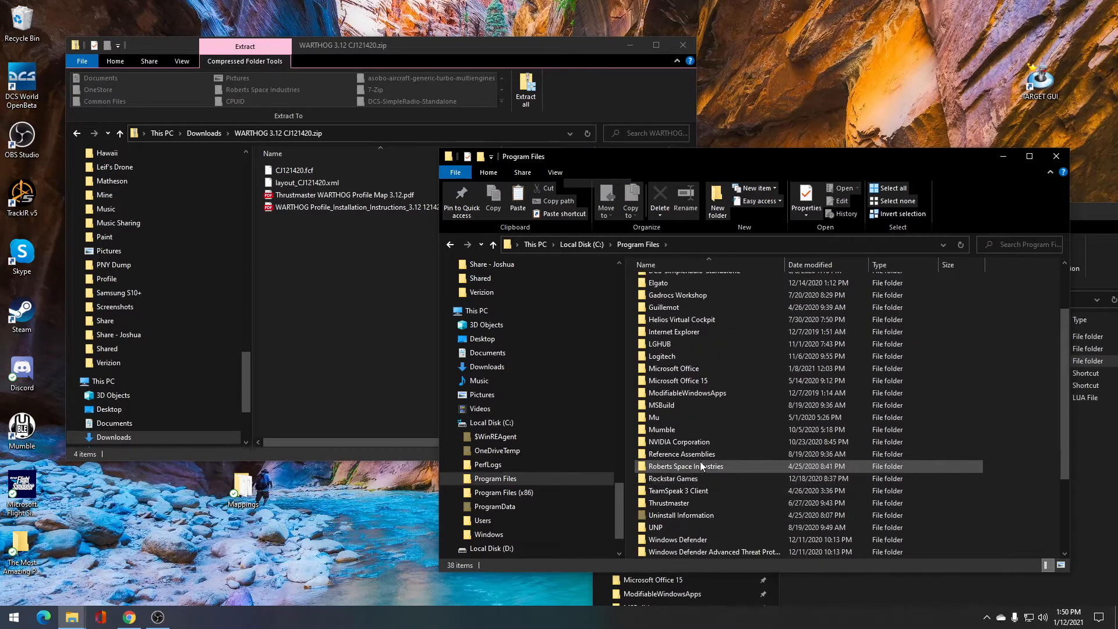
{"action": "double_click", "coordinate": [686, 466]}
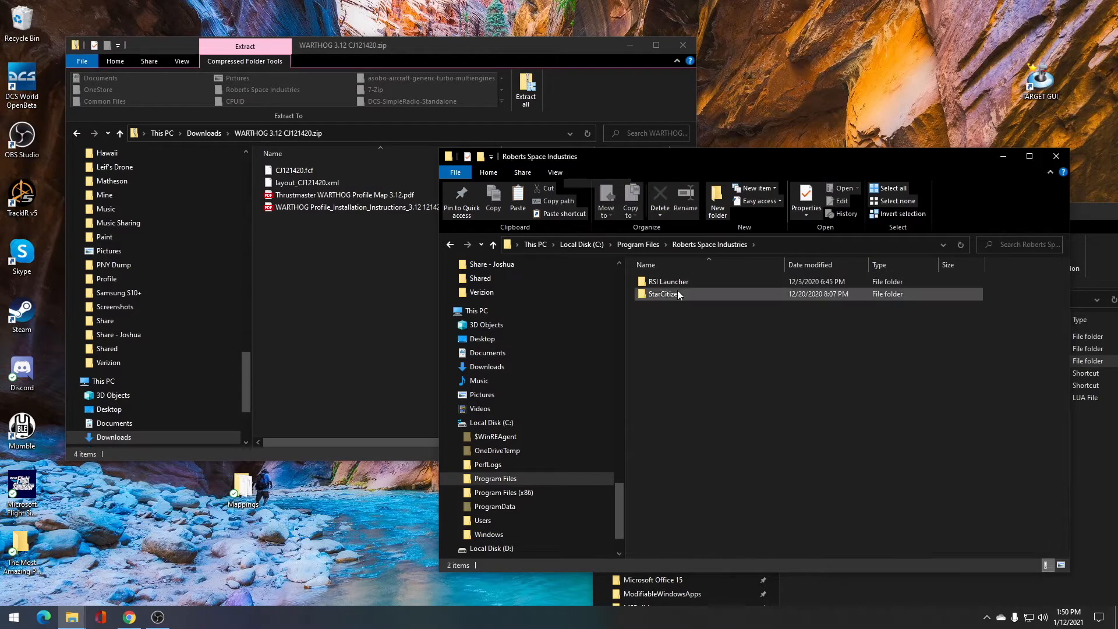
{"action": "double_click", "coordinate": [664, 294]}
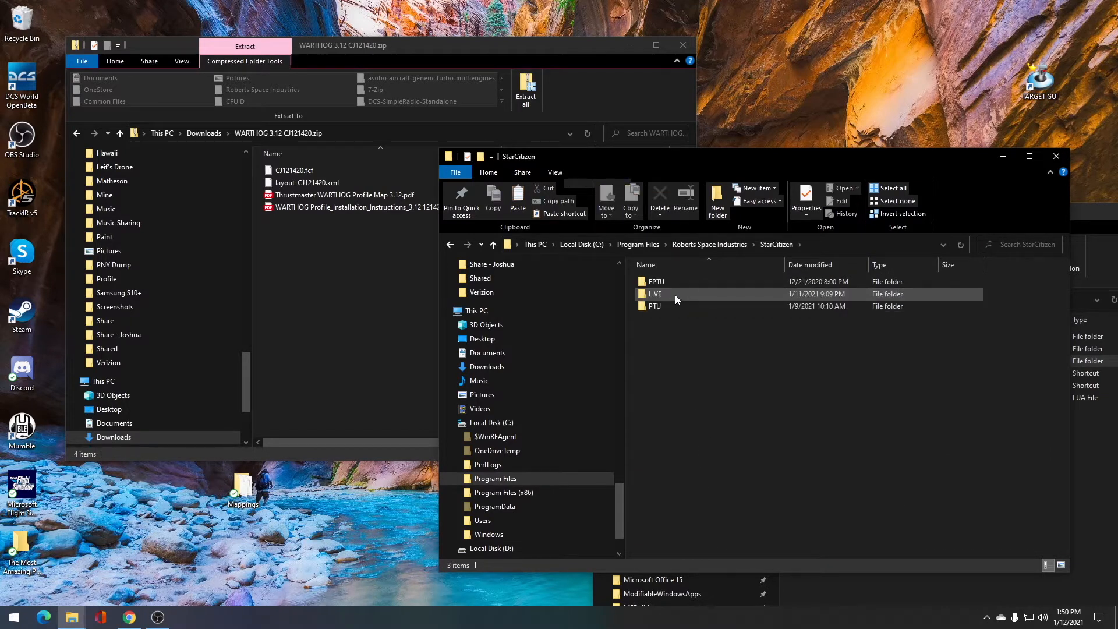
{"action": "double_click", "coordinate": [654, 293]}
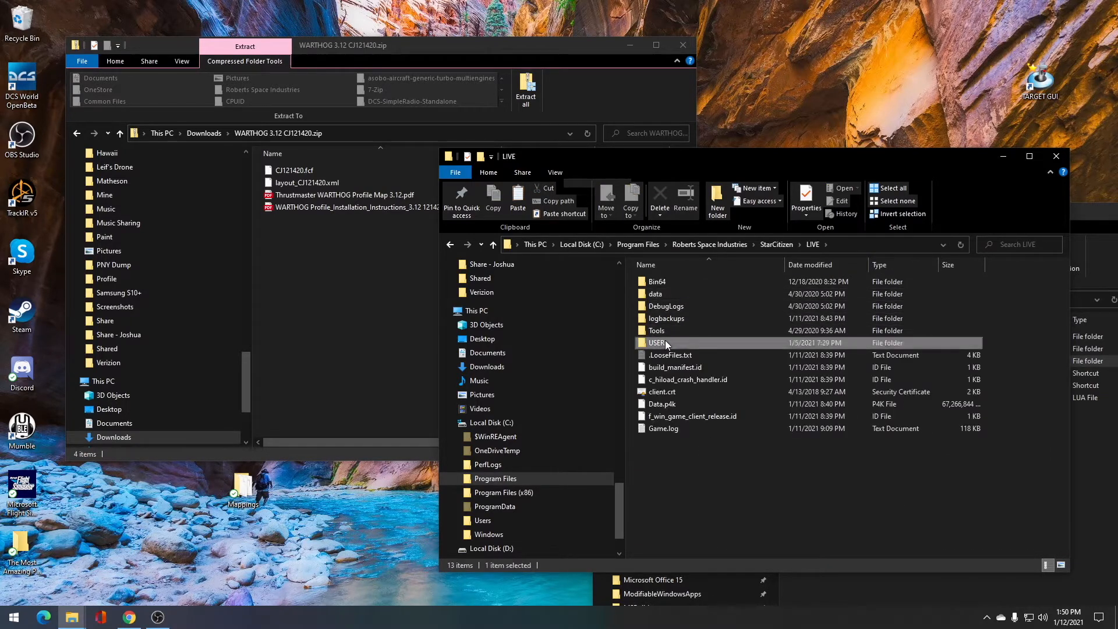
{"action": "double_click", "coordinate": [657, 343]}
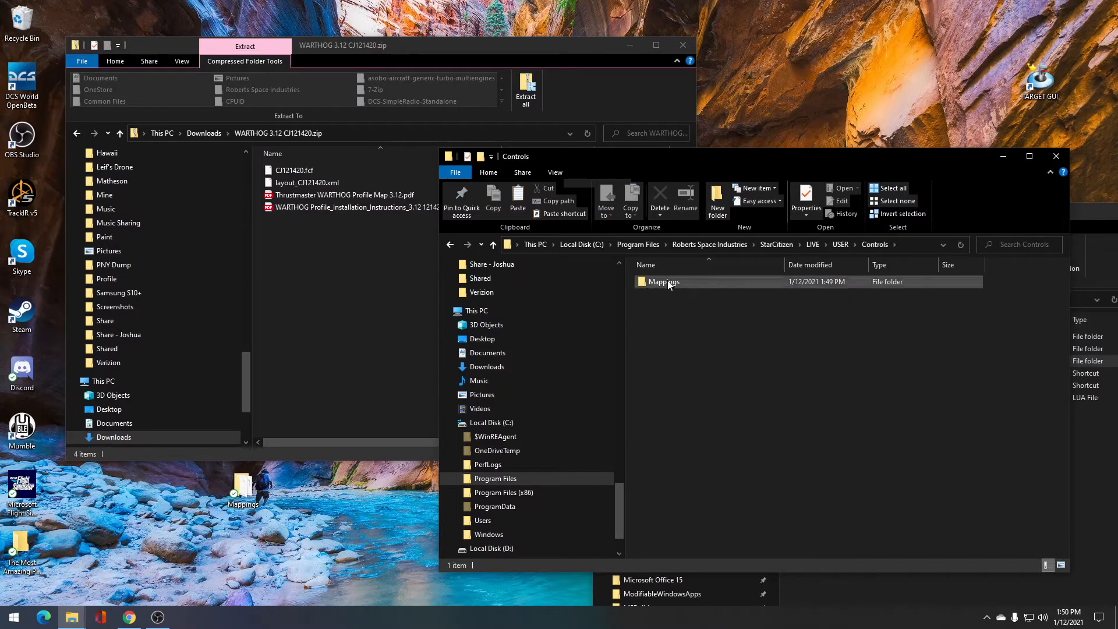
{"action": "double_click", "coordinate": [663, 282]}
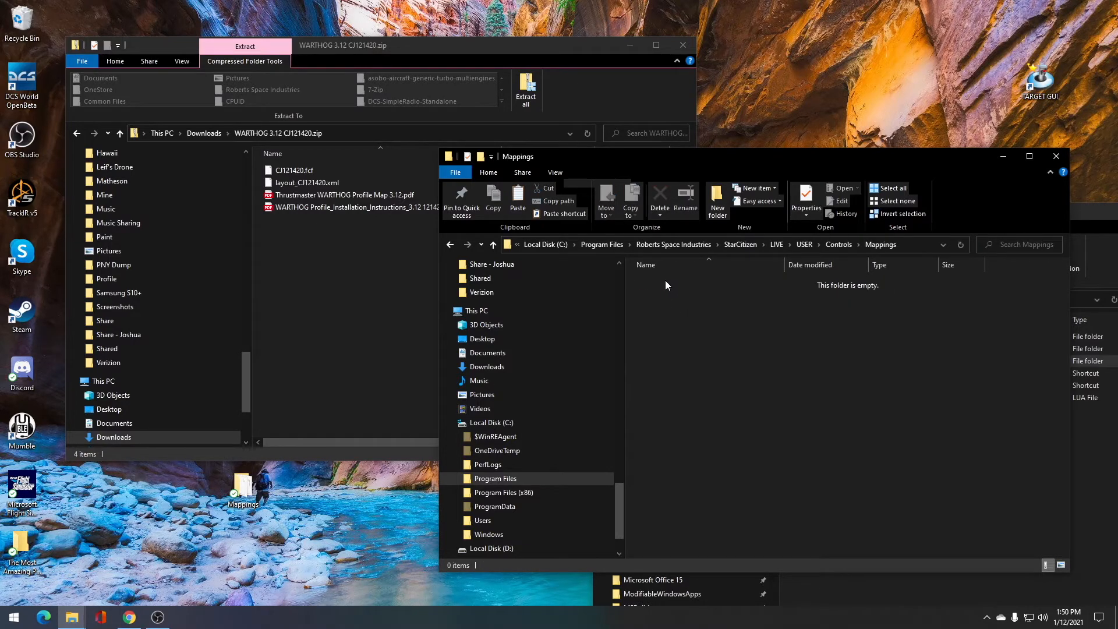
{"action": "left_click", "coordinate": [292, 170]}
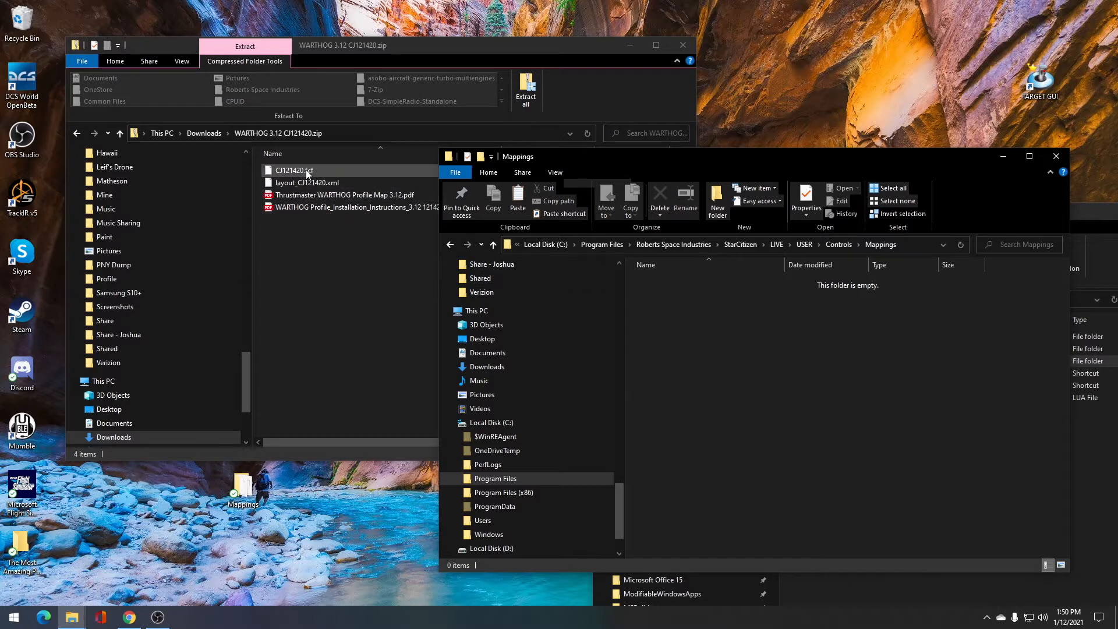
{"action": "left_click", "coordinate": [293, 169]}
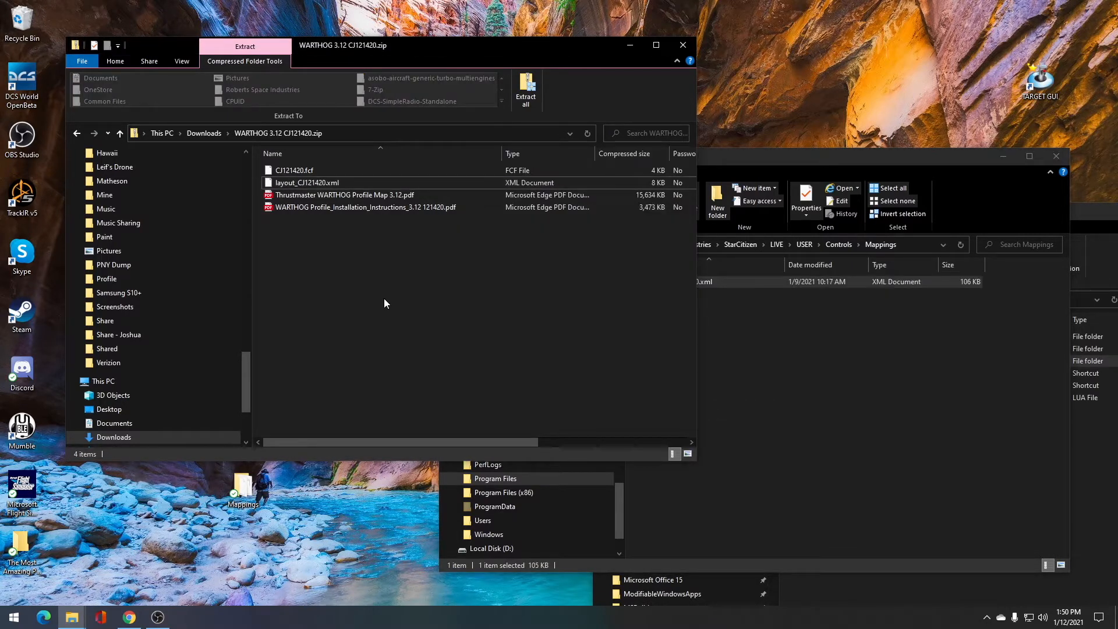
Paste CJ121420.fcf into the desktop folder 'The Most Amazing Profile EVER!'
{"action": "left_click", "coordinate": [293, 169]}
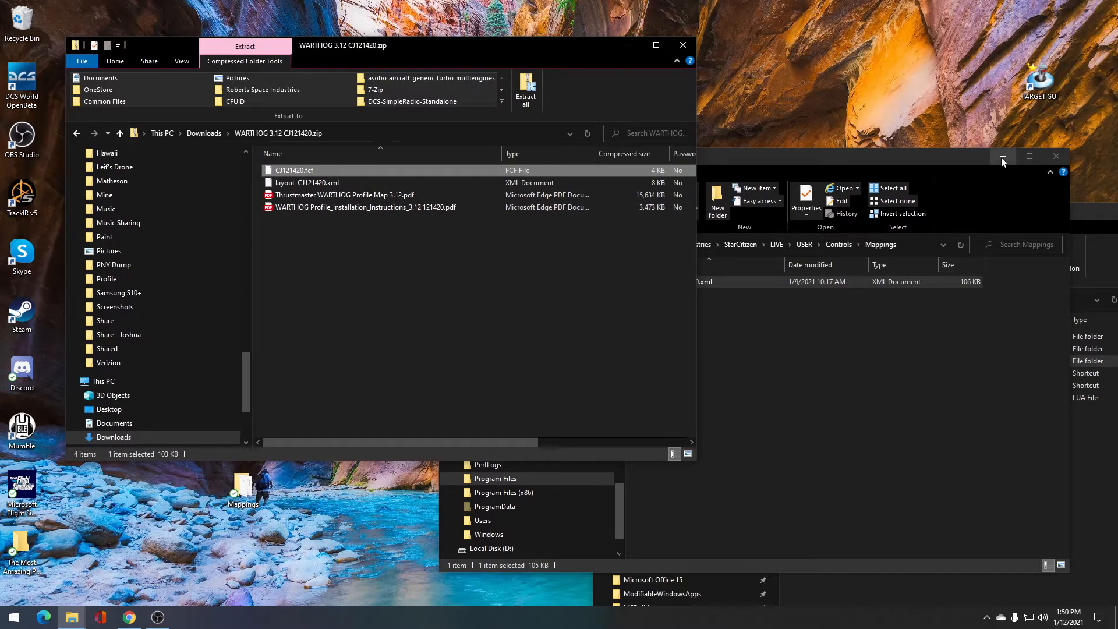
{"action": "mouse_move", "coordinate": [1003, 156]}
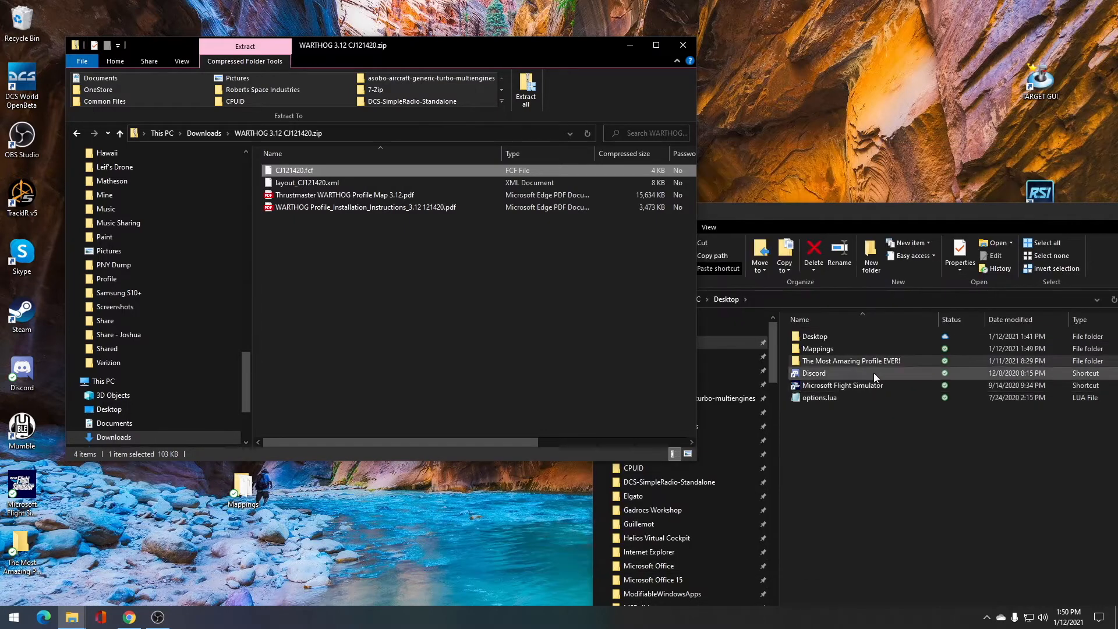
{"action": "double_click", "coordinate": [849, 361]}
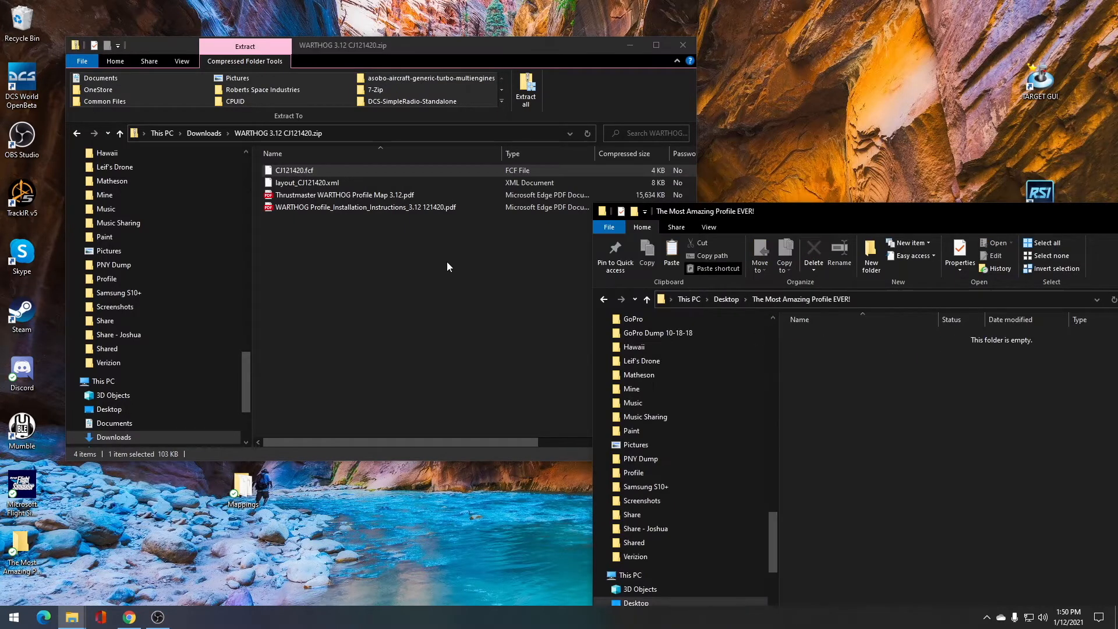
{"action": "right_click", "coordinate": [293, 169]}
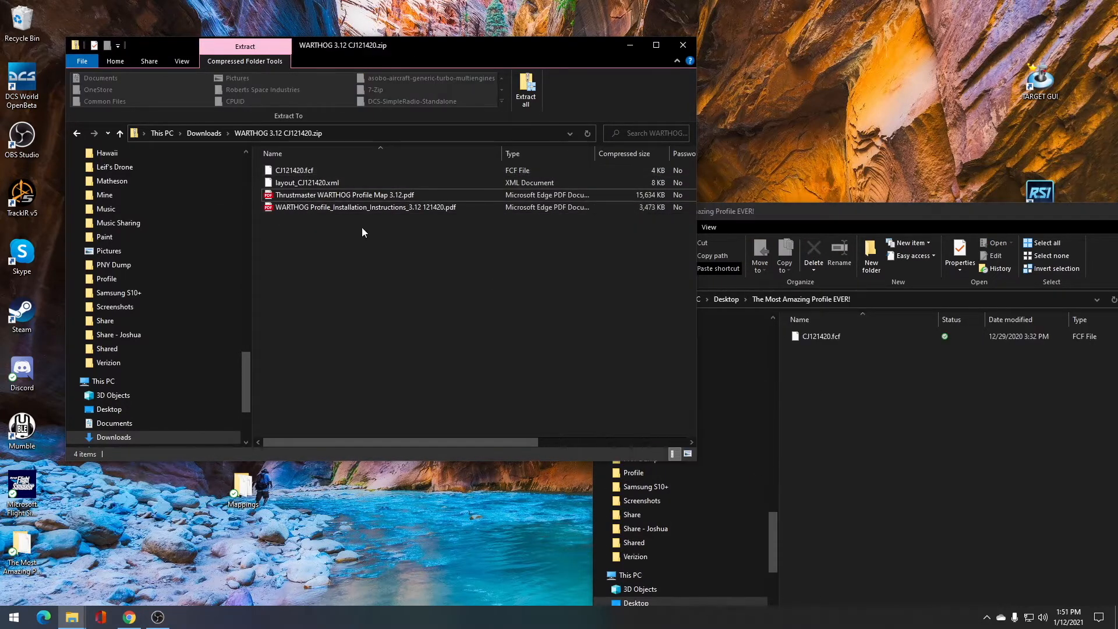
{"action": "left_click", "coordinate": [344, 195]}
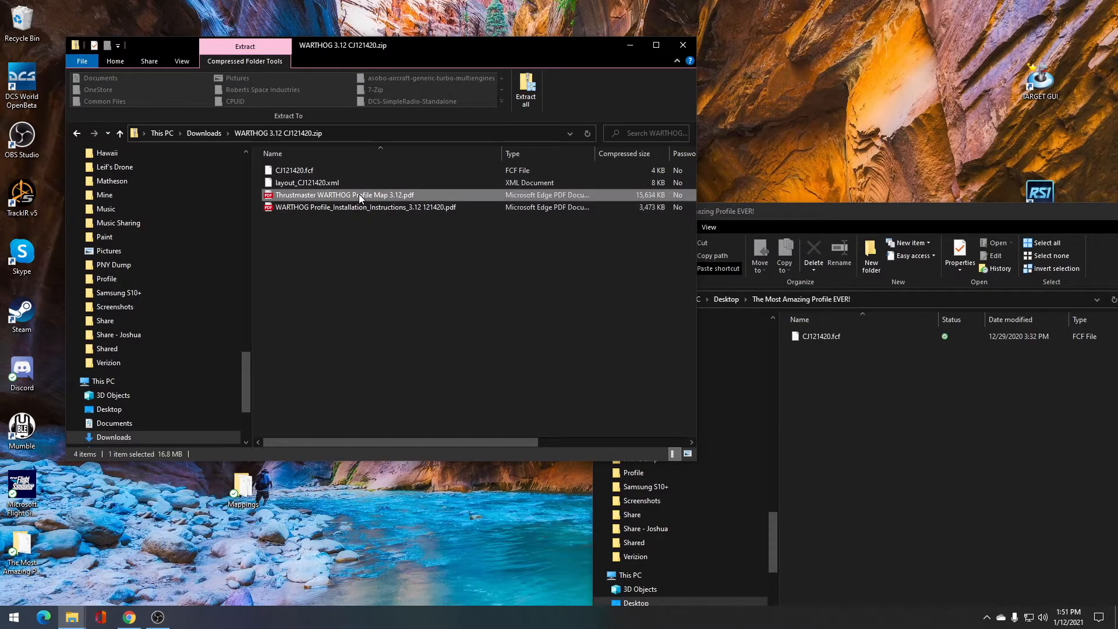
View the profile map PDF, then the installation PDF's HOTAS button diagrams
{"action": "double_click", "coordinate": [343, 194]}
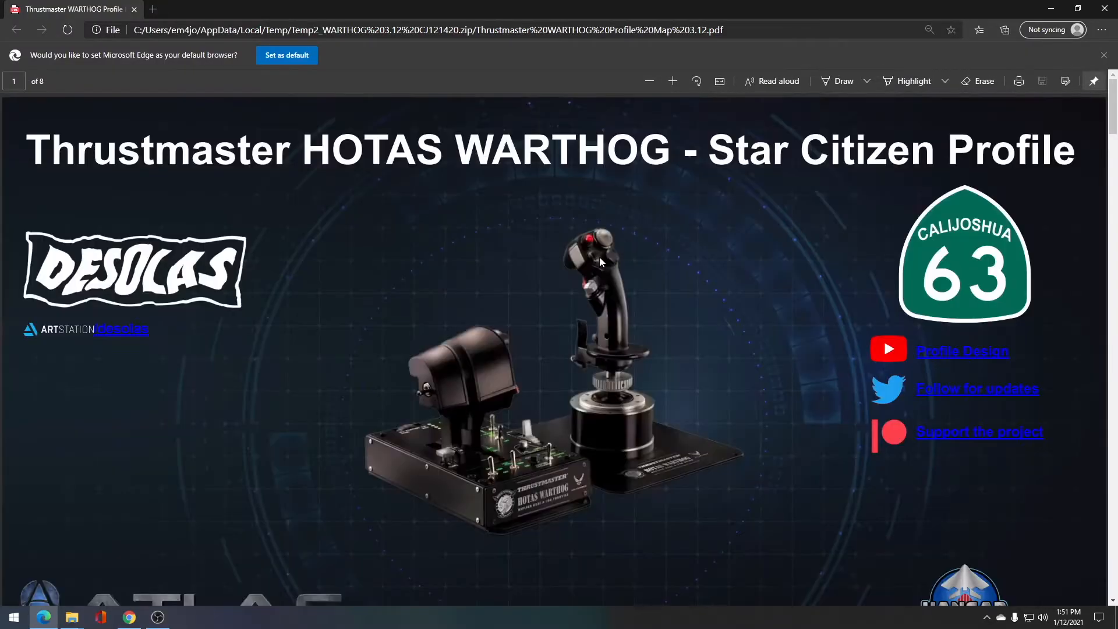
{"action": "scroll", "scroll_direction": "down", "scroll_amount": 3}
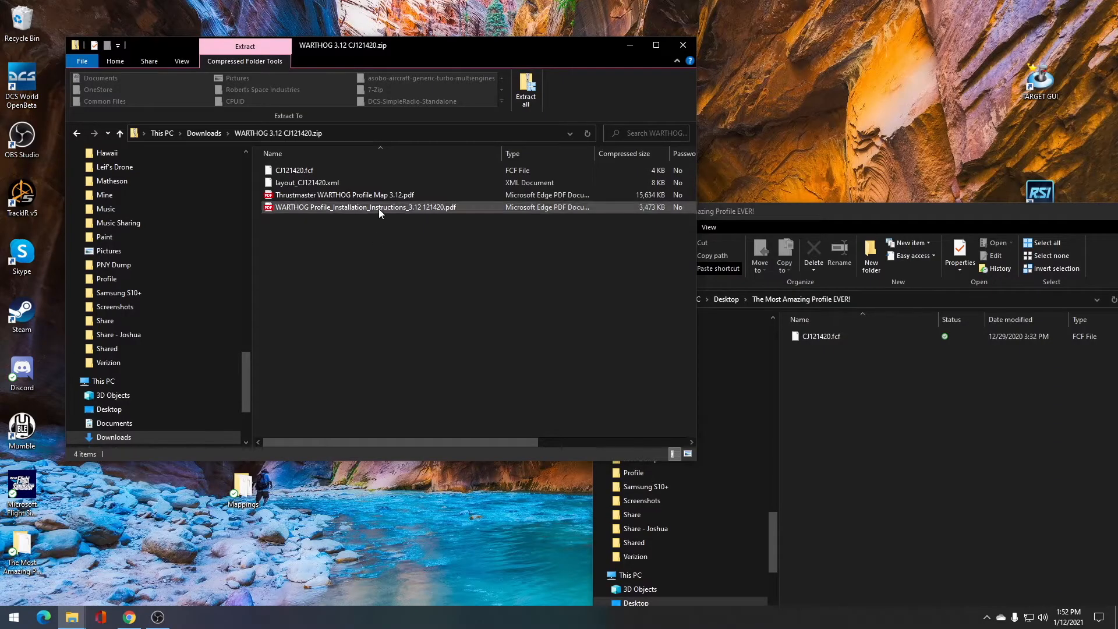
{"action": "double_click", "coordinate": [365, 206]}
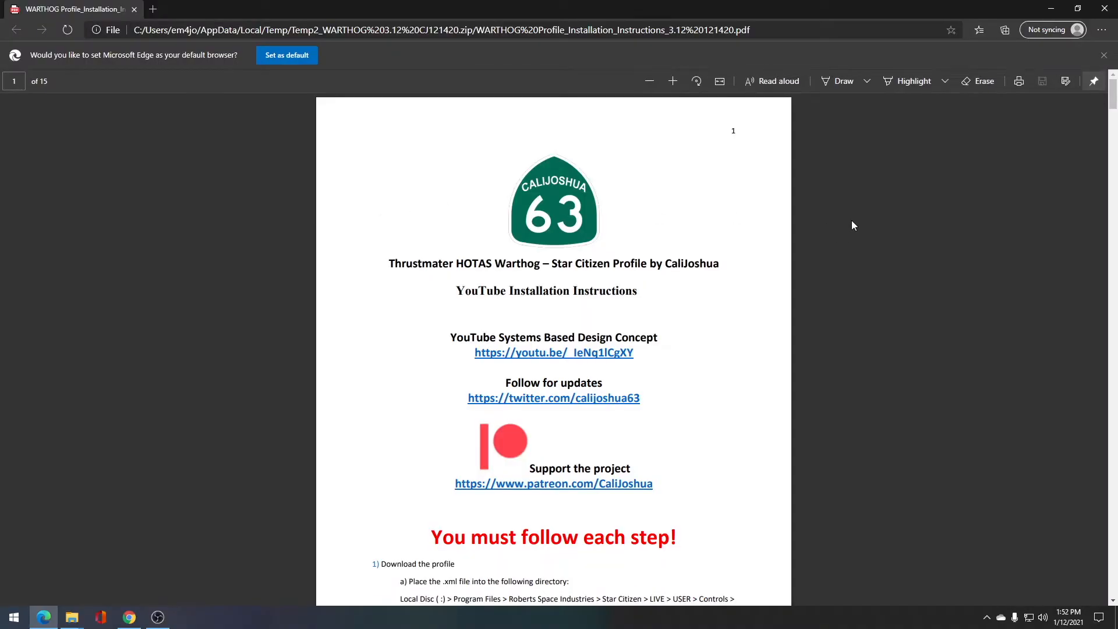
{"action": "mouse_move", "coordinate": [843, 189]}
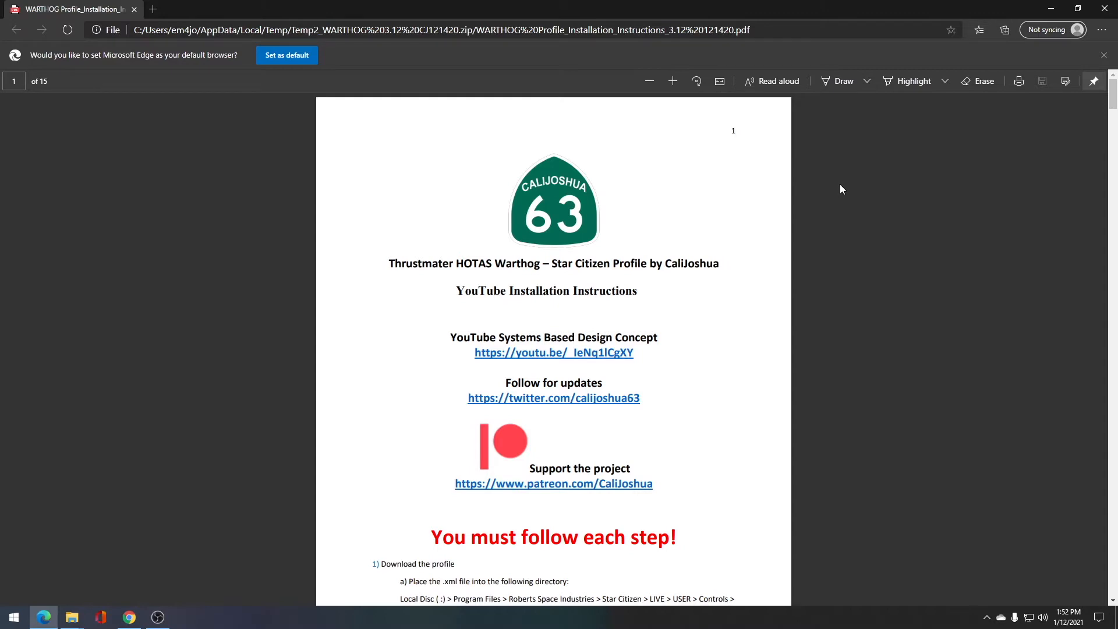
{"action": "scroll", "scroll_direction": "down", "scroll_amount": 3}
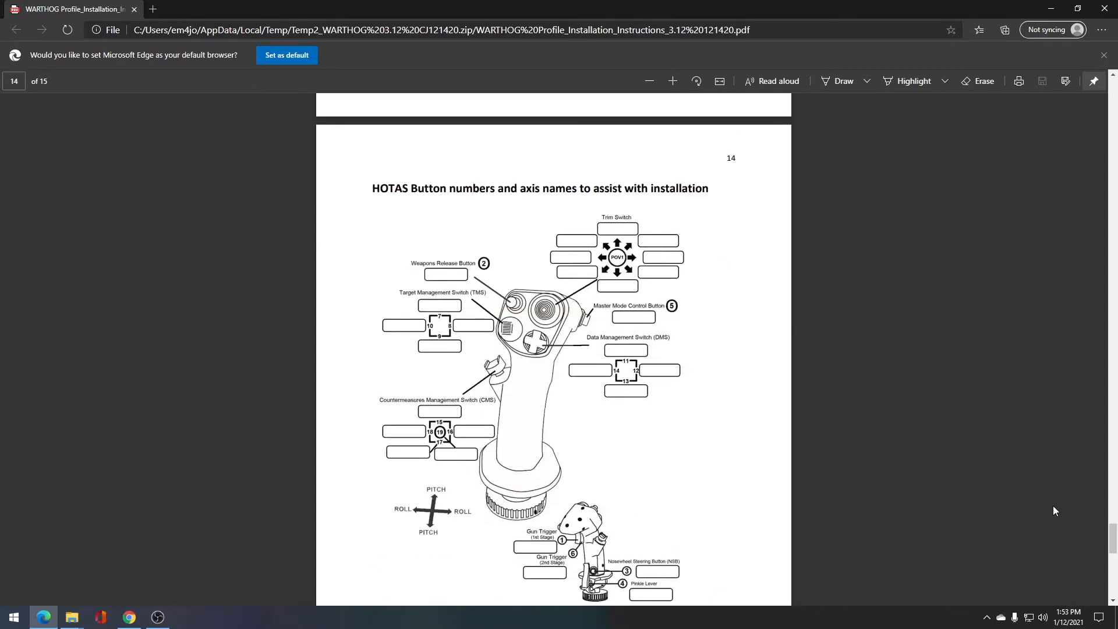
{"action": "mouse_move", "coordinate": [759, 321]}
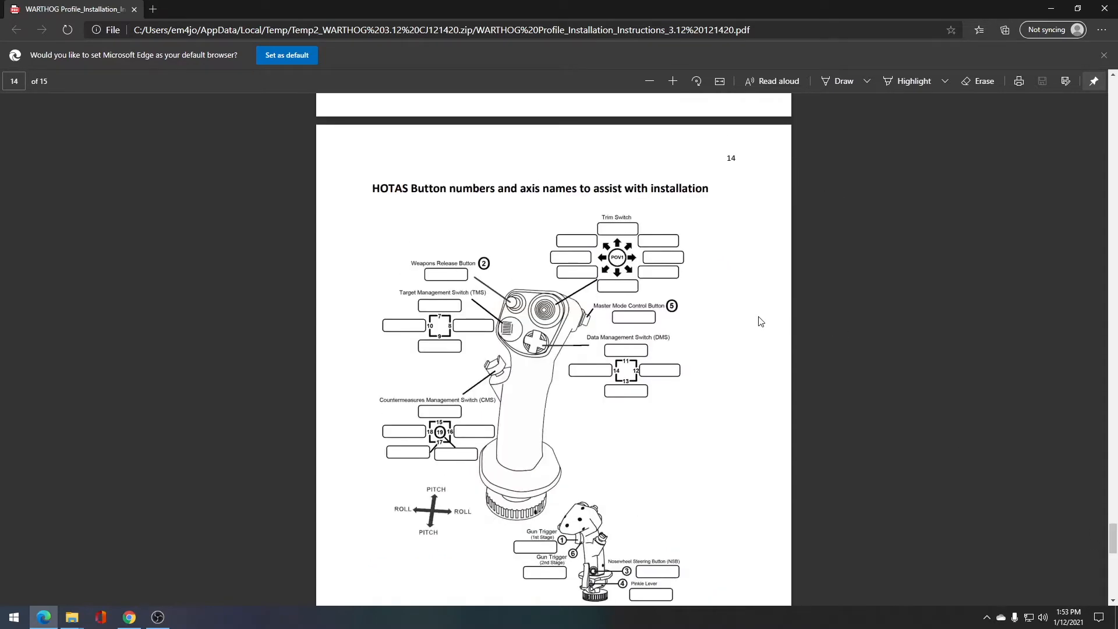
{"action": "mouse_move", "coordinate": [740, 299]}
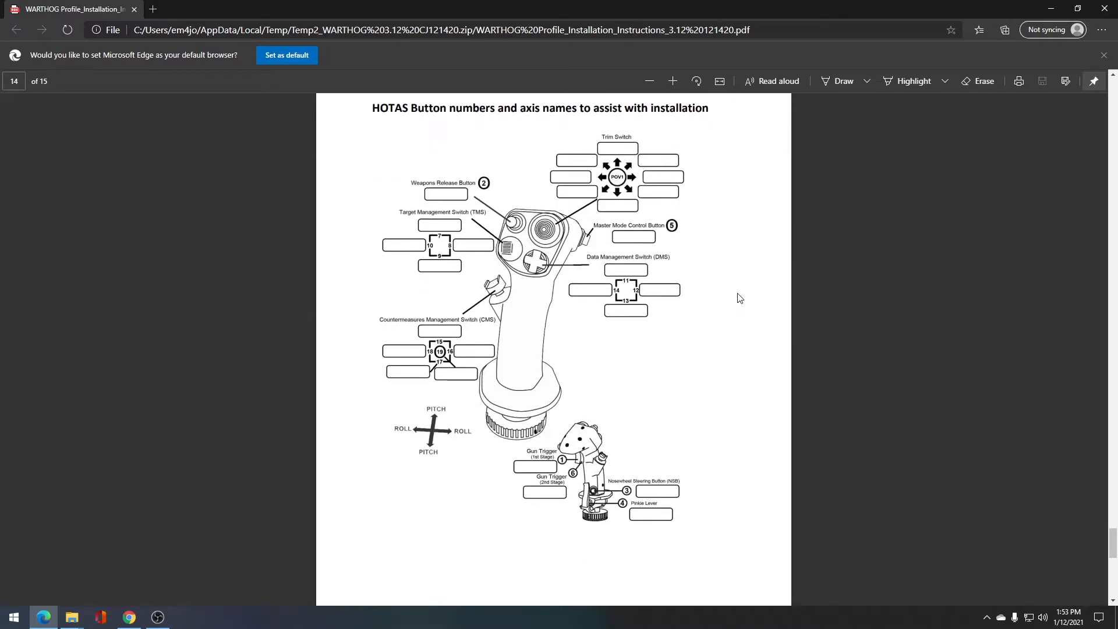
{"action": "mouse_move", "coordinate": [609, 384]}
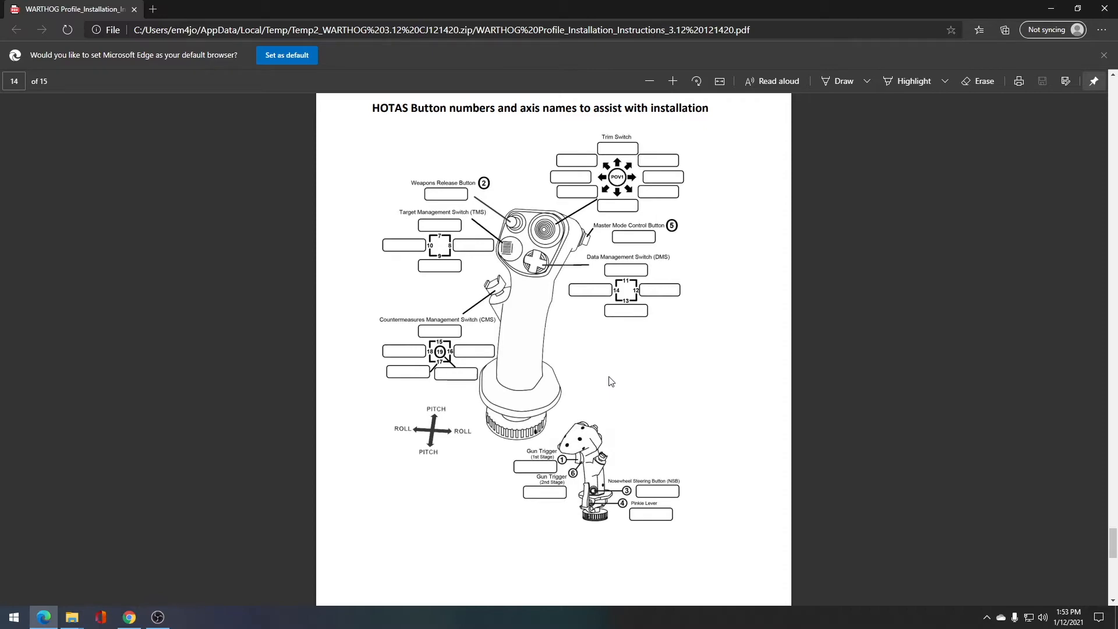
{"action": "mouse_move", "coordinate": [613, 378]}
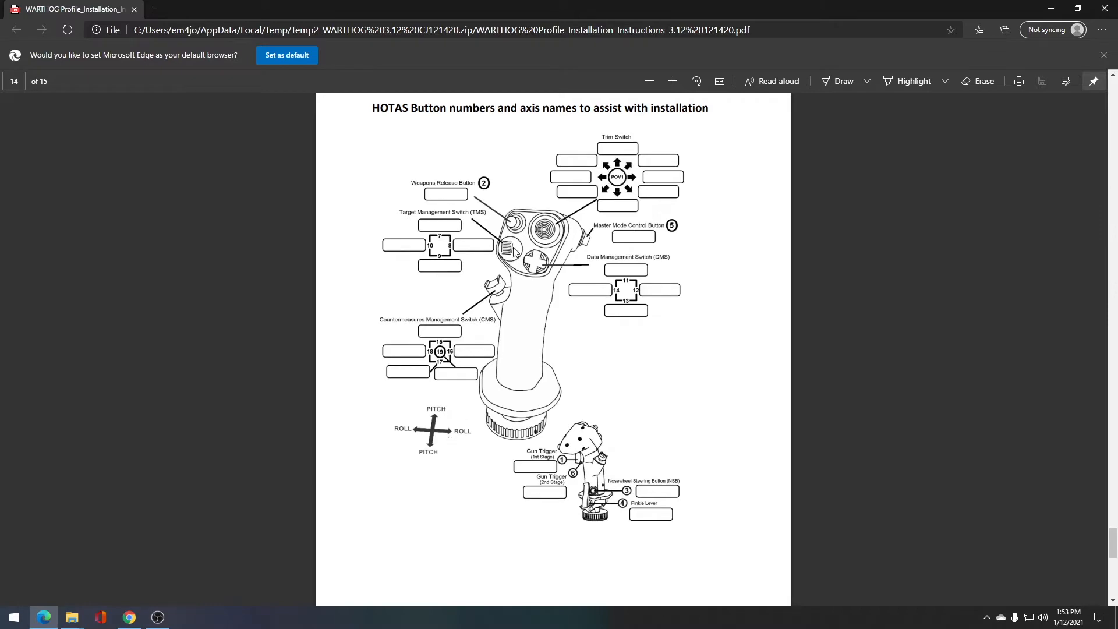
{"action": "mouse_move", "coordinate": [514, 225]}
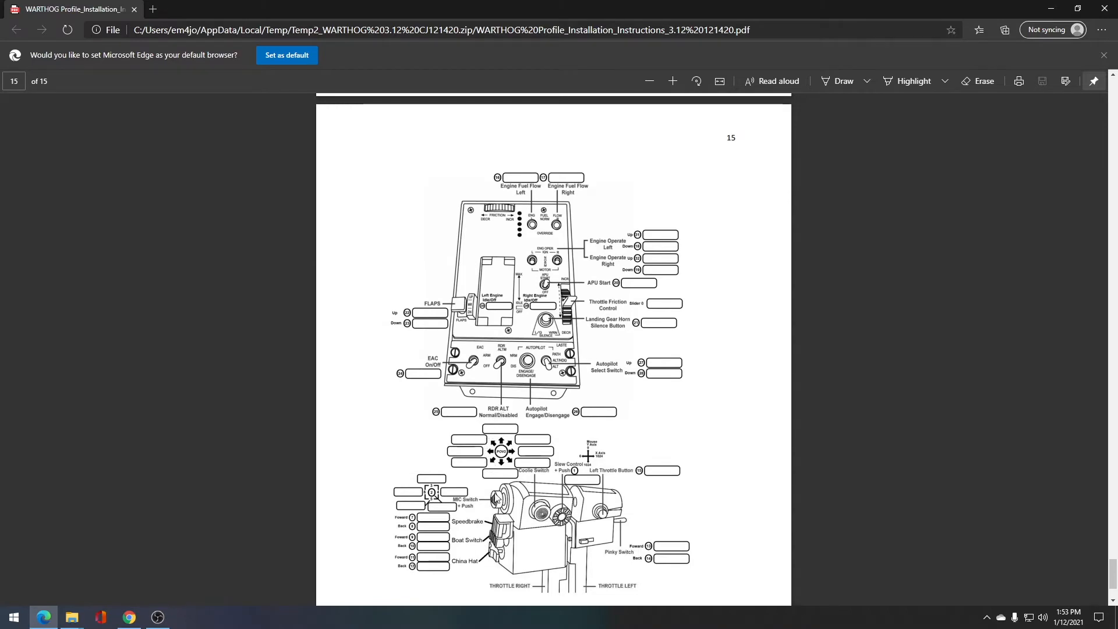
{"action": "mouse_move", "coordinate": [558, 531]}
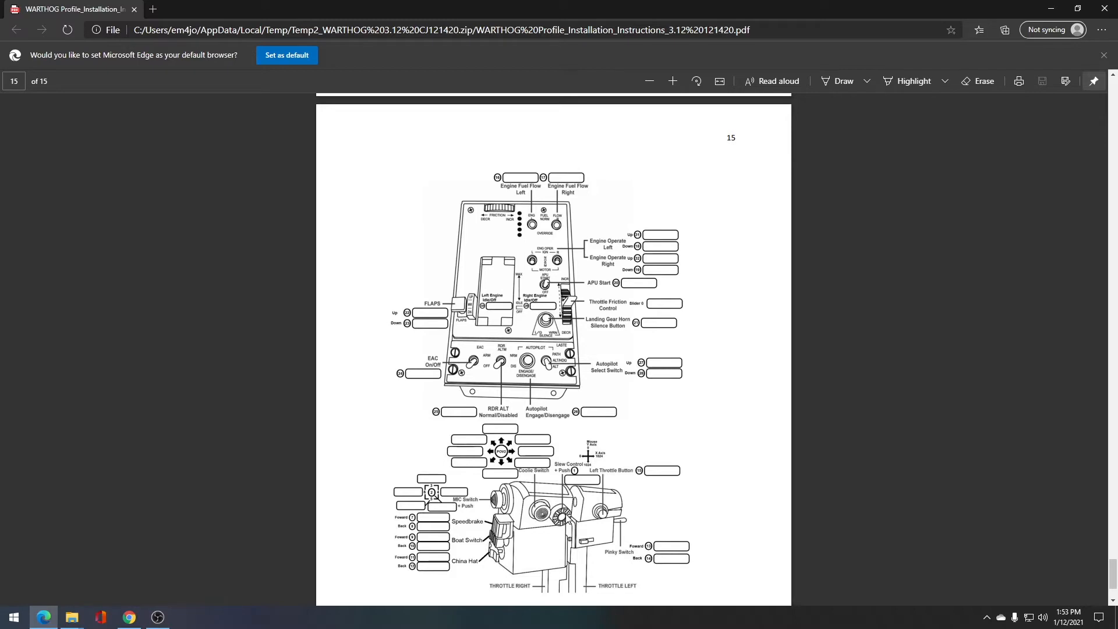
{"action": "mouse_move", "coordinate": [549, 569]}
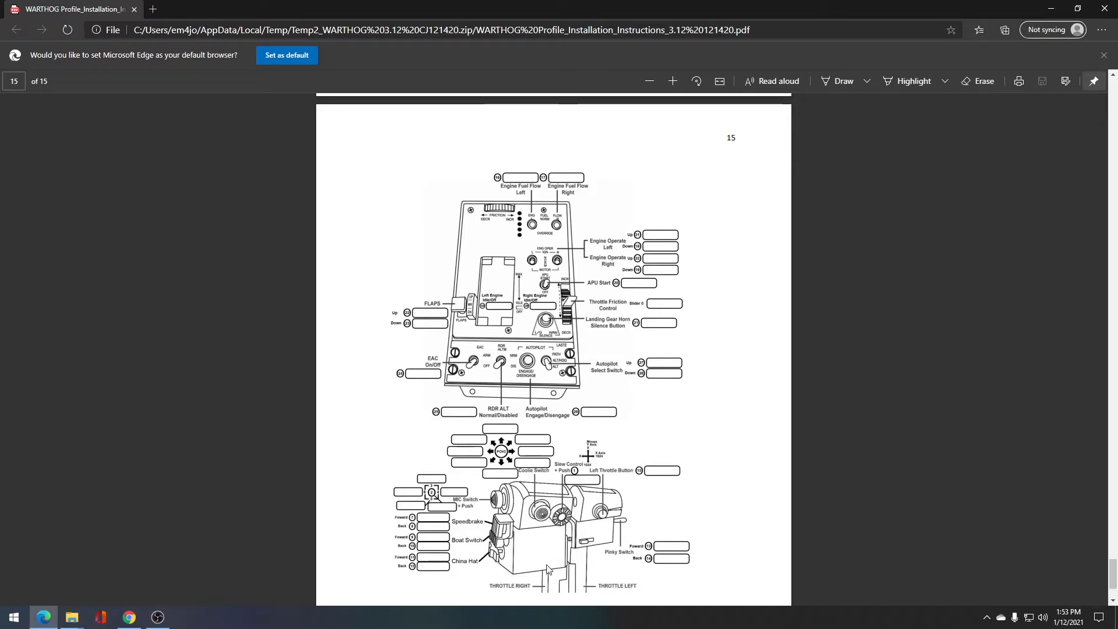
{"action": "mouse_move", "coordinate": [737, 438]}
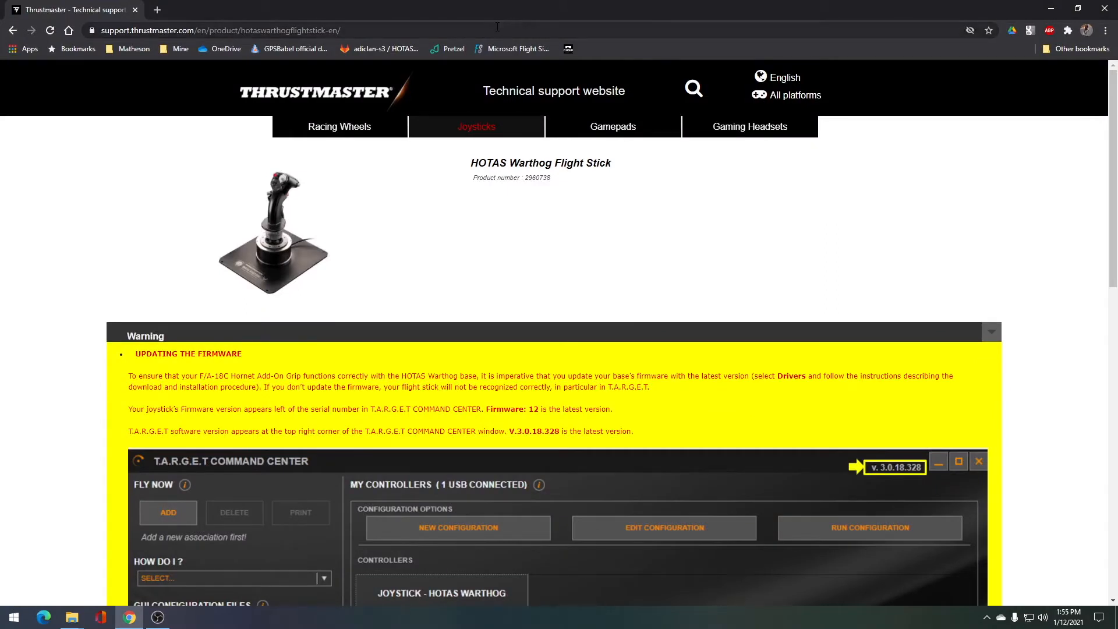
{"action": "mouse_move", "coordinate": [490, 29]}
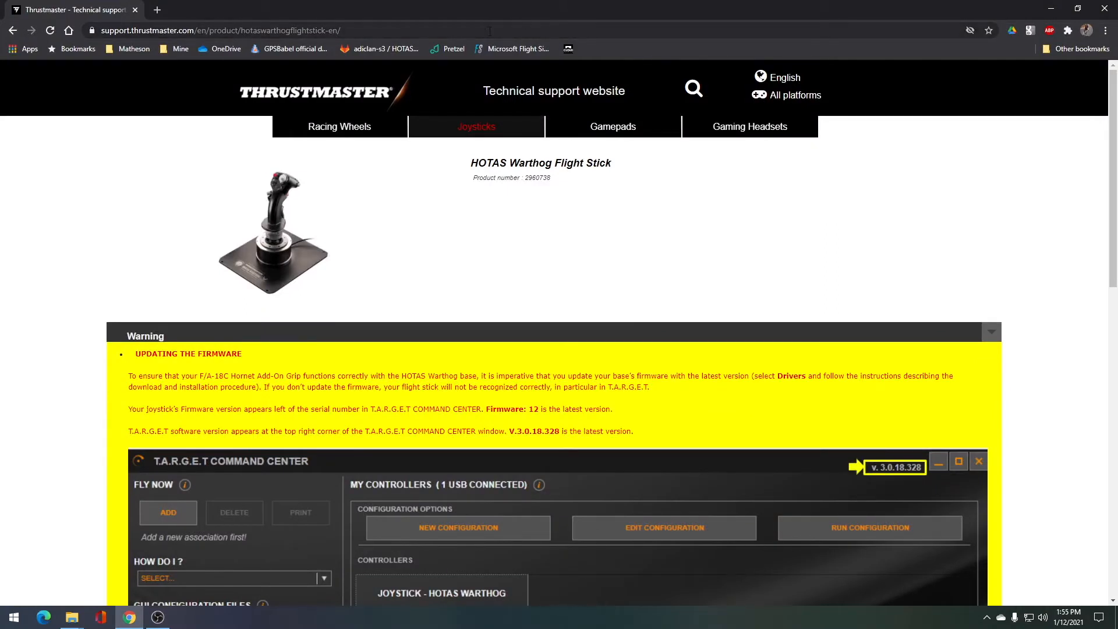
Download T.A.R.G.E.T v3.0.20.826 from the HOTAS Warthog support page's Software section
{"action": "left_click", "coordinate": [221, 29]}
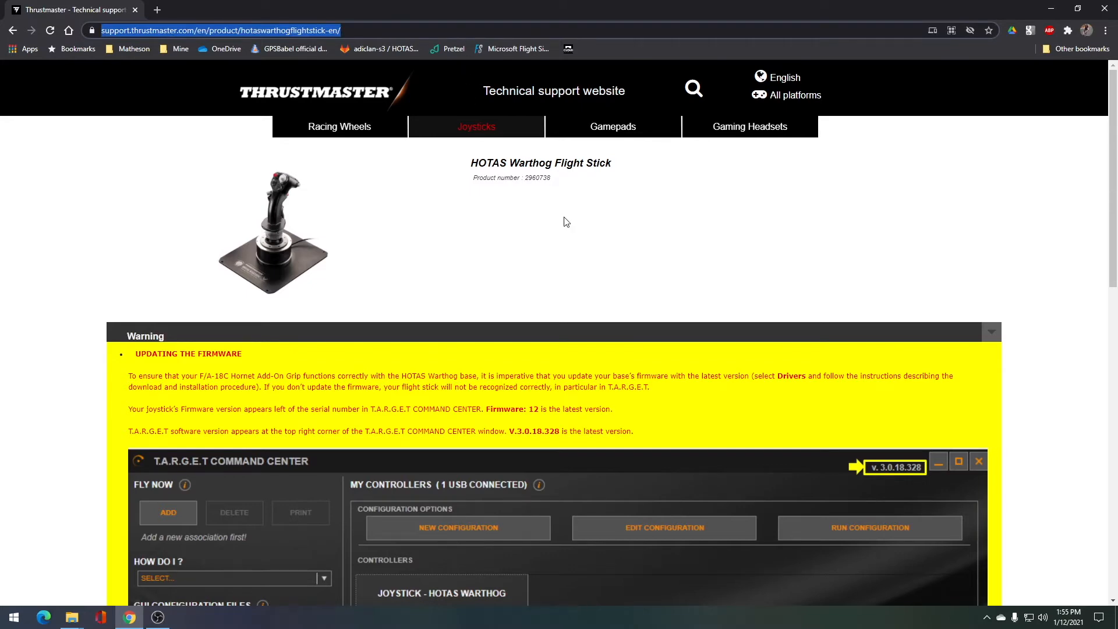
{"action": "scroll", "scroll_direction": "down", "scroll_amount": 3}
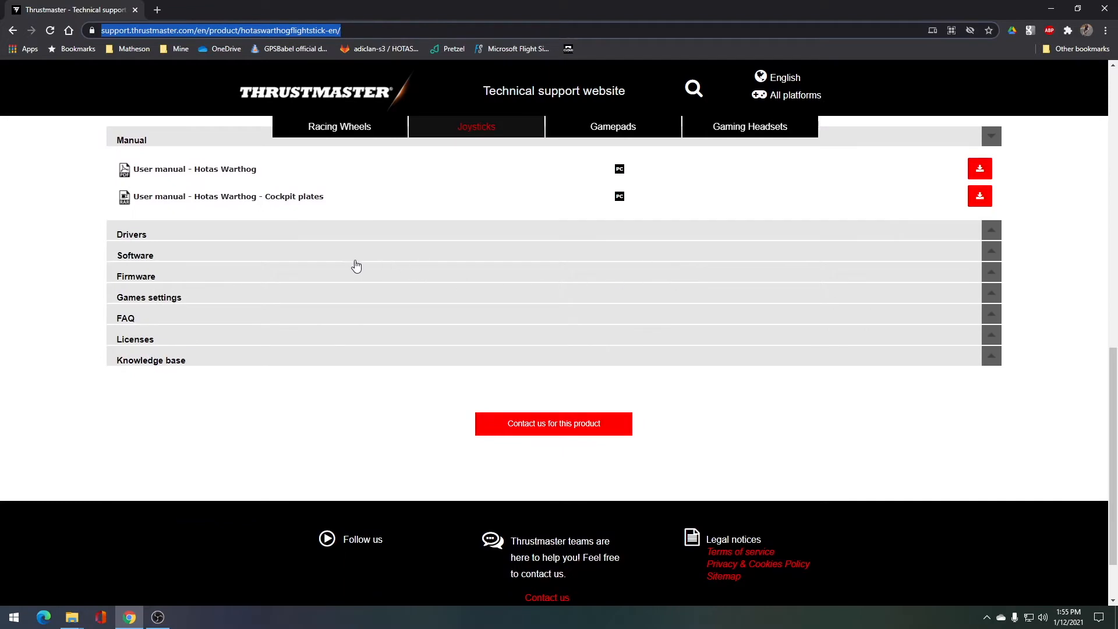
{"action": "mouse_move", "coordinate": [965, 266]}
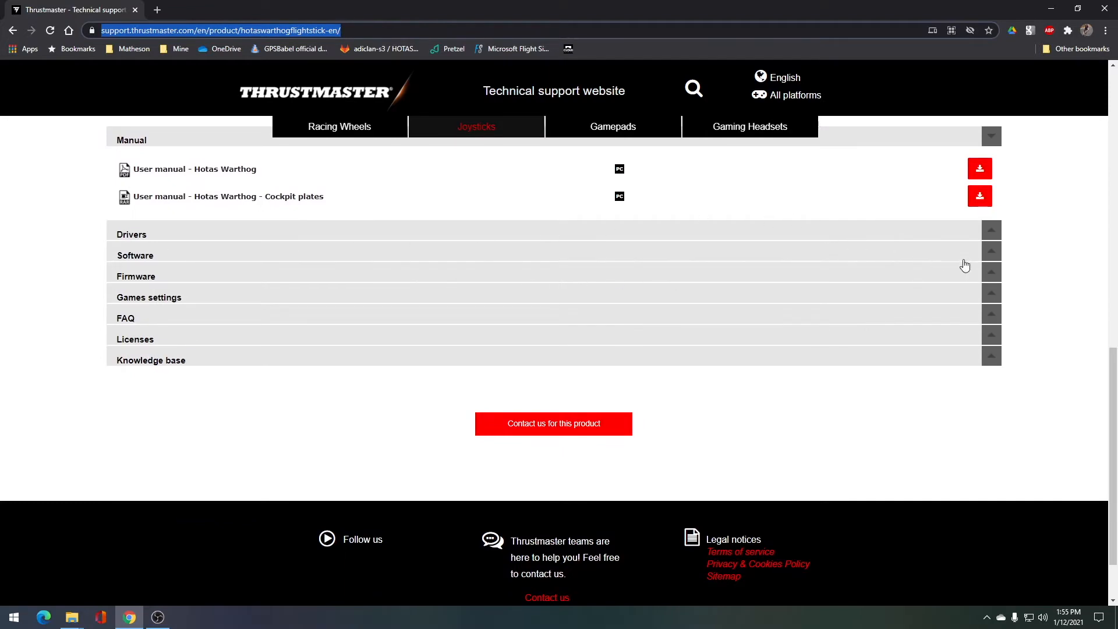
{"action": "left_click", "coordinate": [134, 255]}
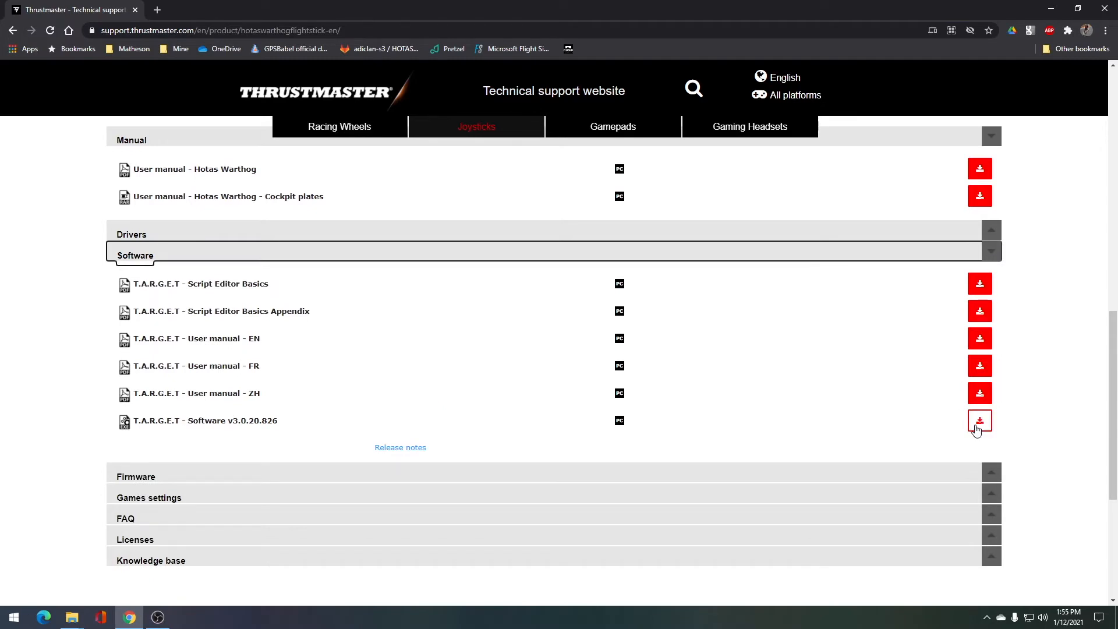
{"action": "left_click", "coordinate": [979, 420]}
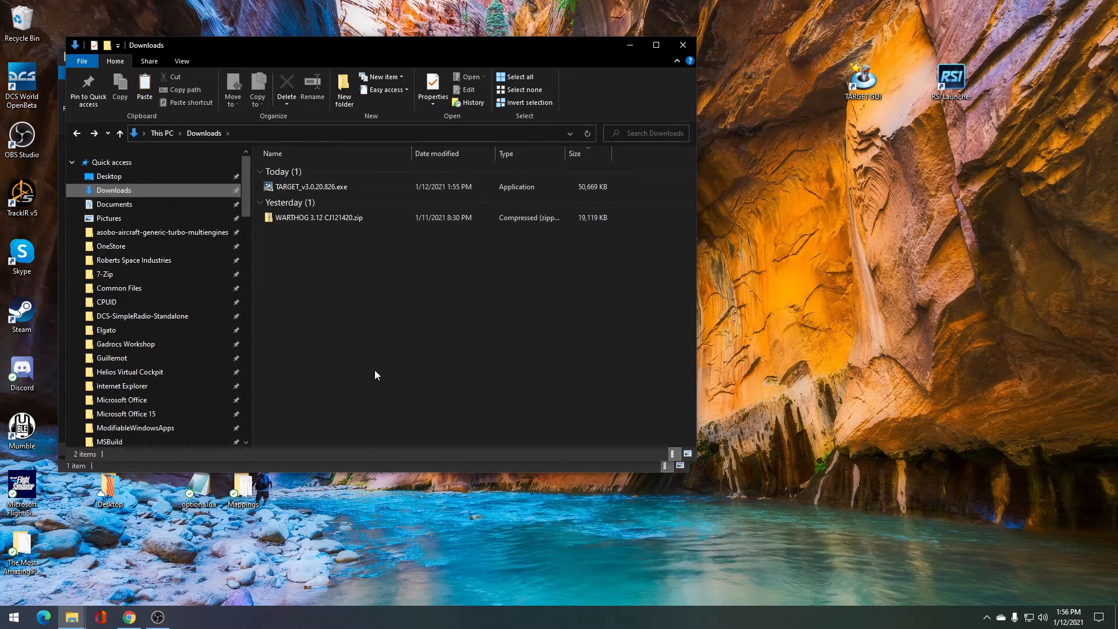
{"action": "mouse_move", "coordinate": [369, 408]}
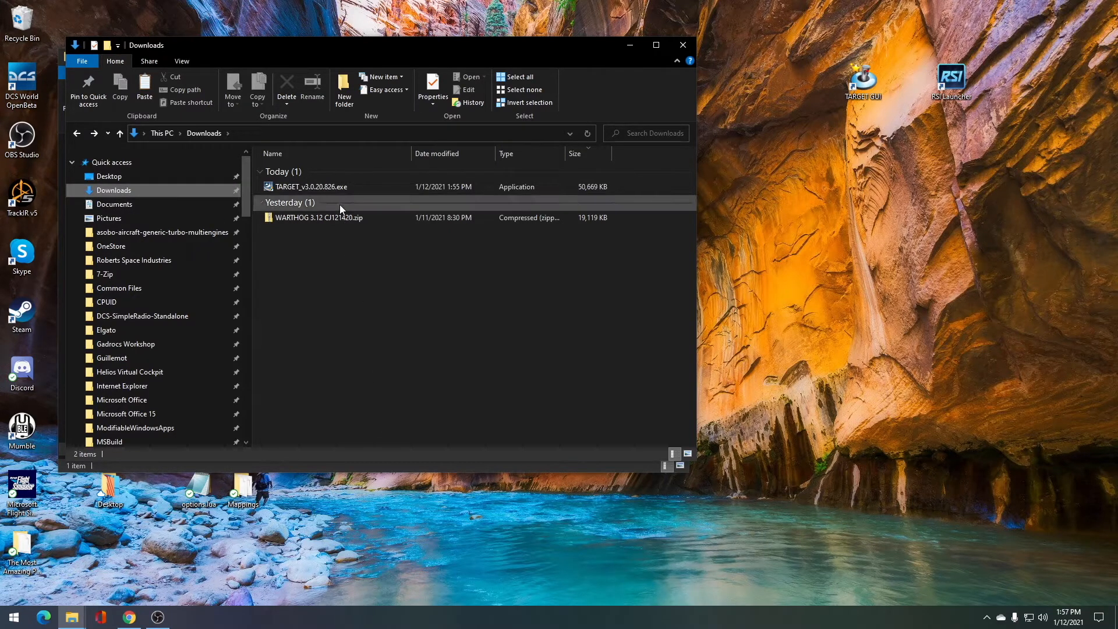
Select TARGET_v3.0.20.826.exe in the Downloads folder
{"action": "left_click", "coordinate": [312, 187]}
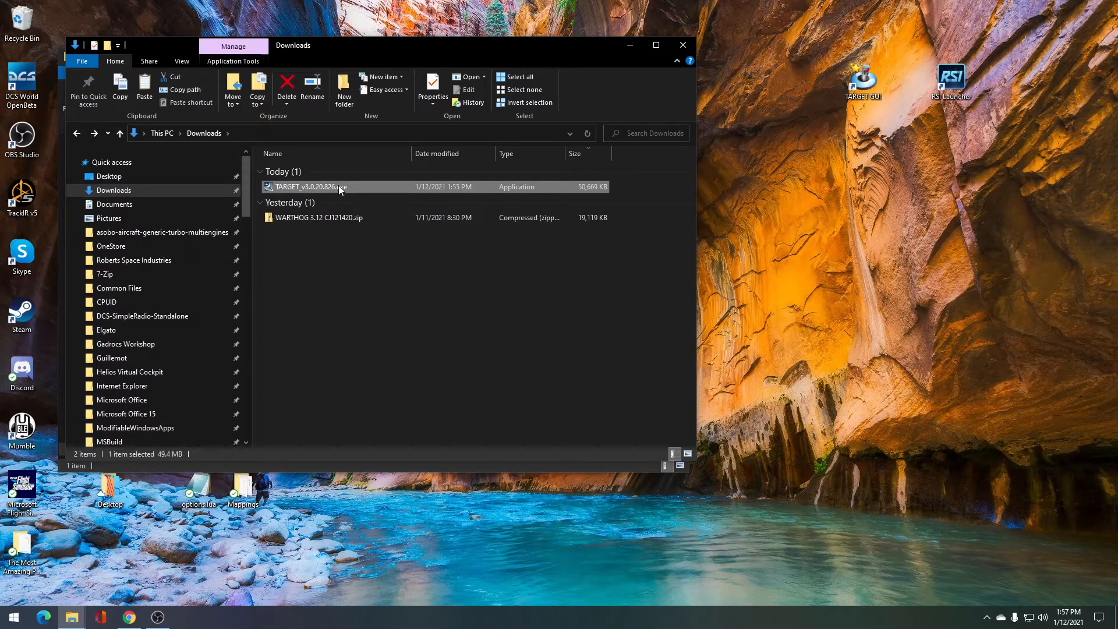
{"action": "mouse_move", "coordinate": [386, 194]}
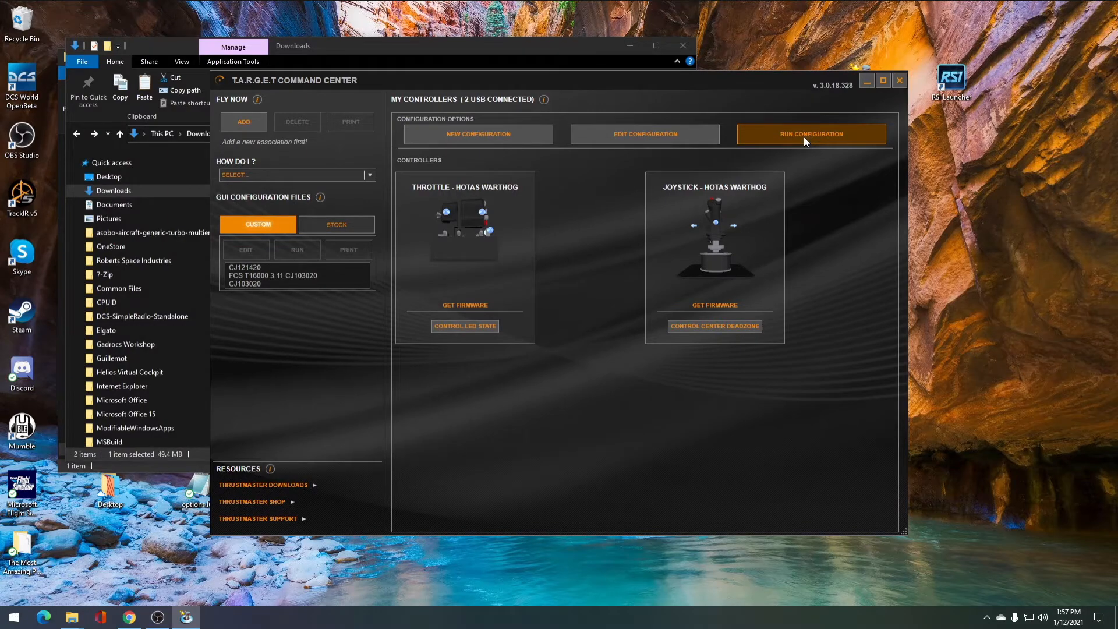
Run the CJ121420.fcf profile through Run Configuration
{"action": "left_click", "coordinate": [811, 134]}
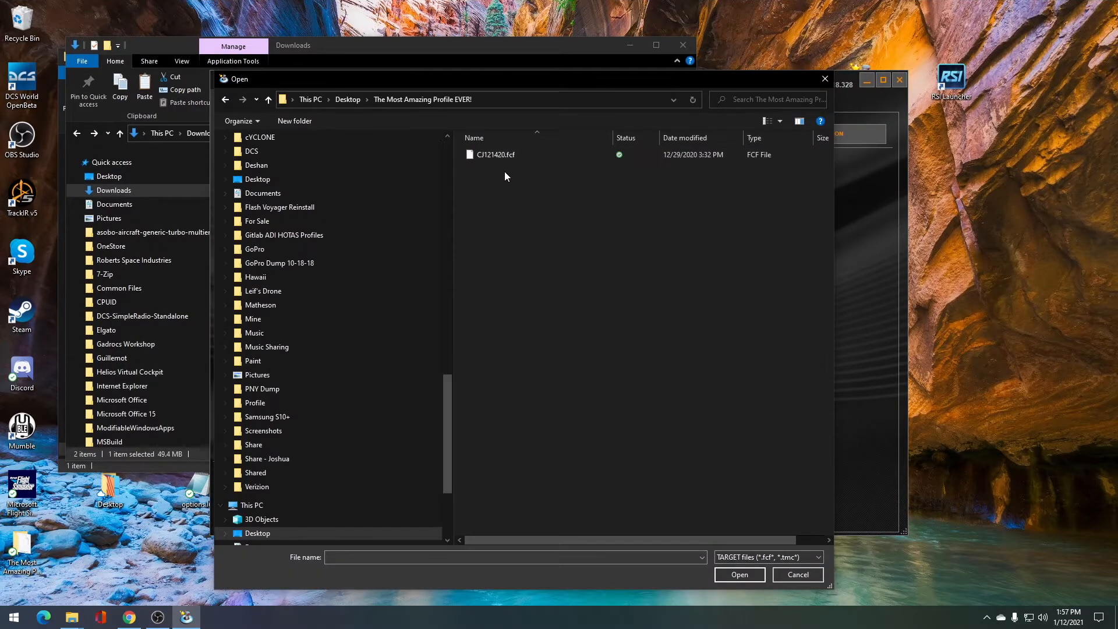
{"action": "left_click", "coordinate": [739, 575]}
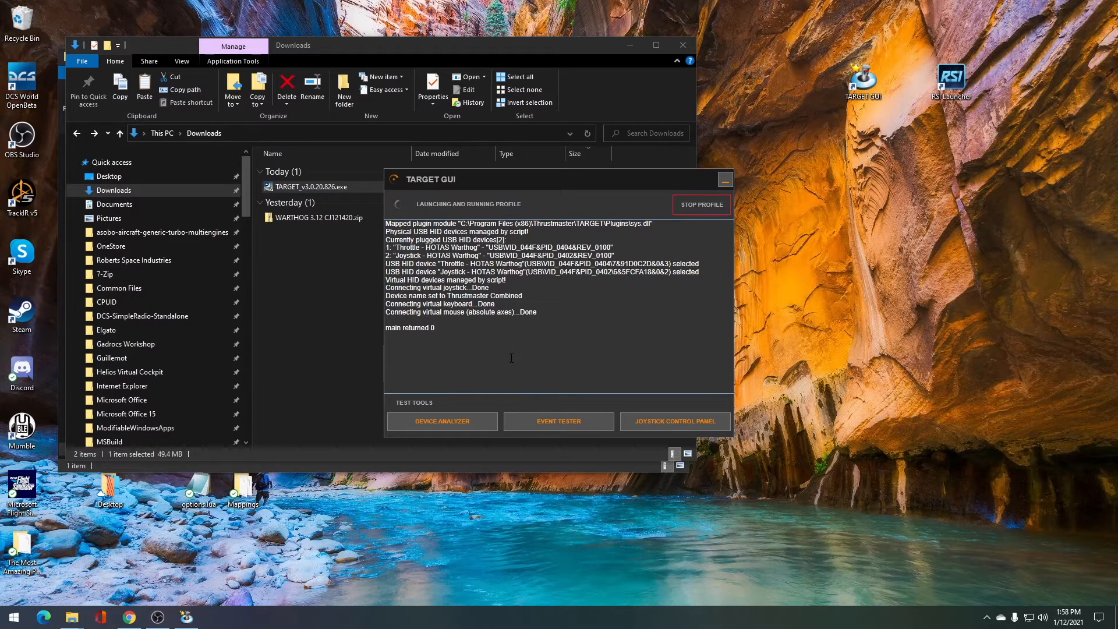
Open the keyboard and mouse Event Tester and focus its window
{"action": "left_click", "coordinate": [559, 421]}
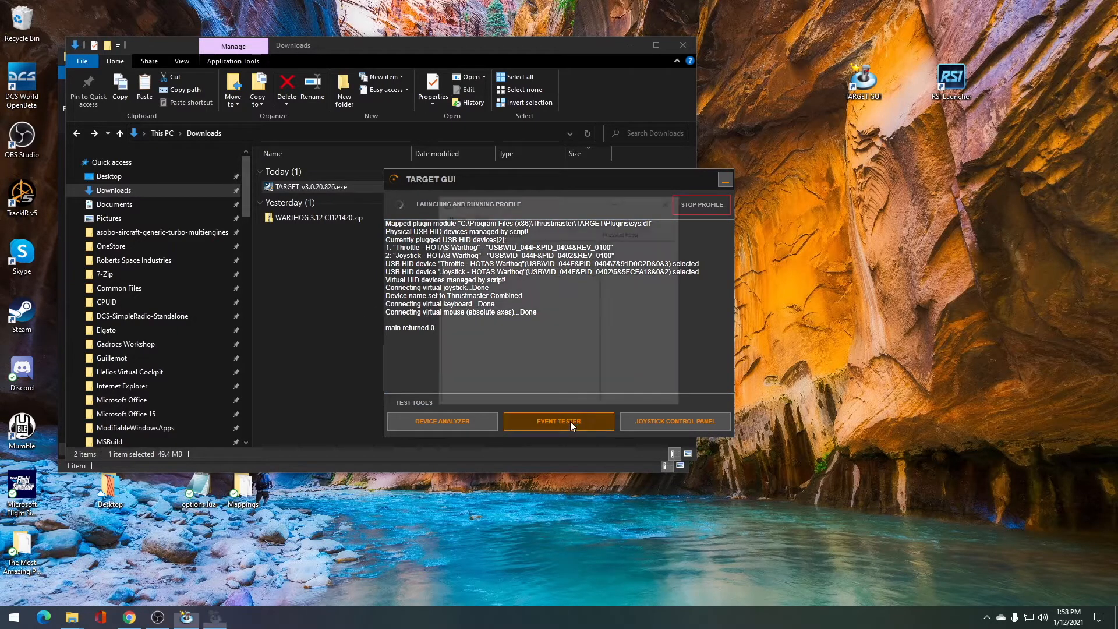
{"action": "left_click", "coordinate": [558, 422]}
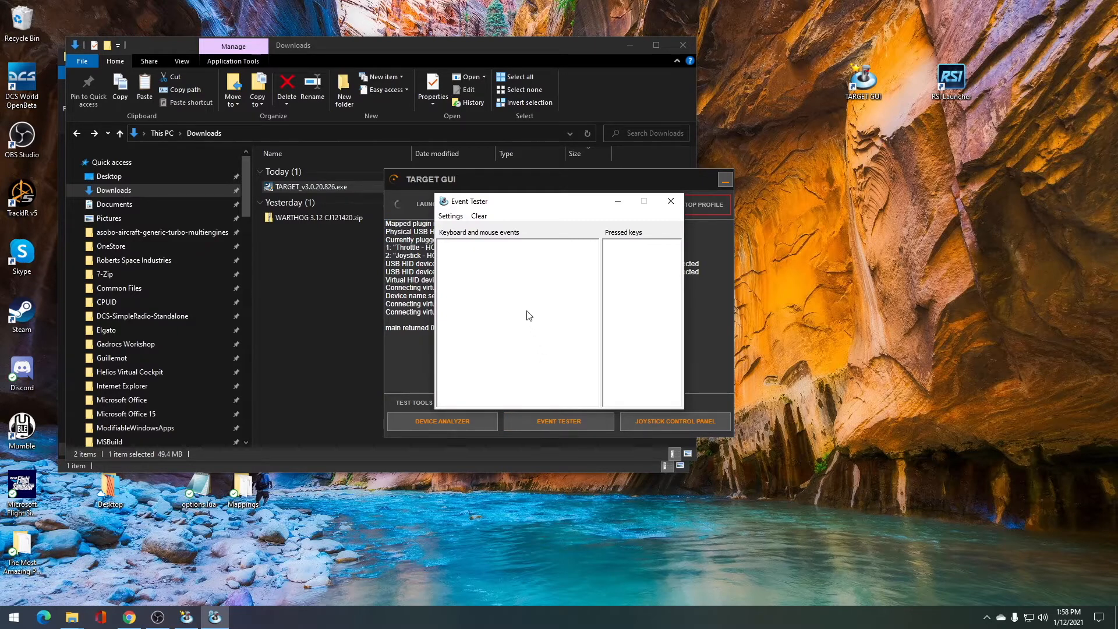
{"action": "left_click", "coordinate": [642, 201]}
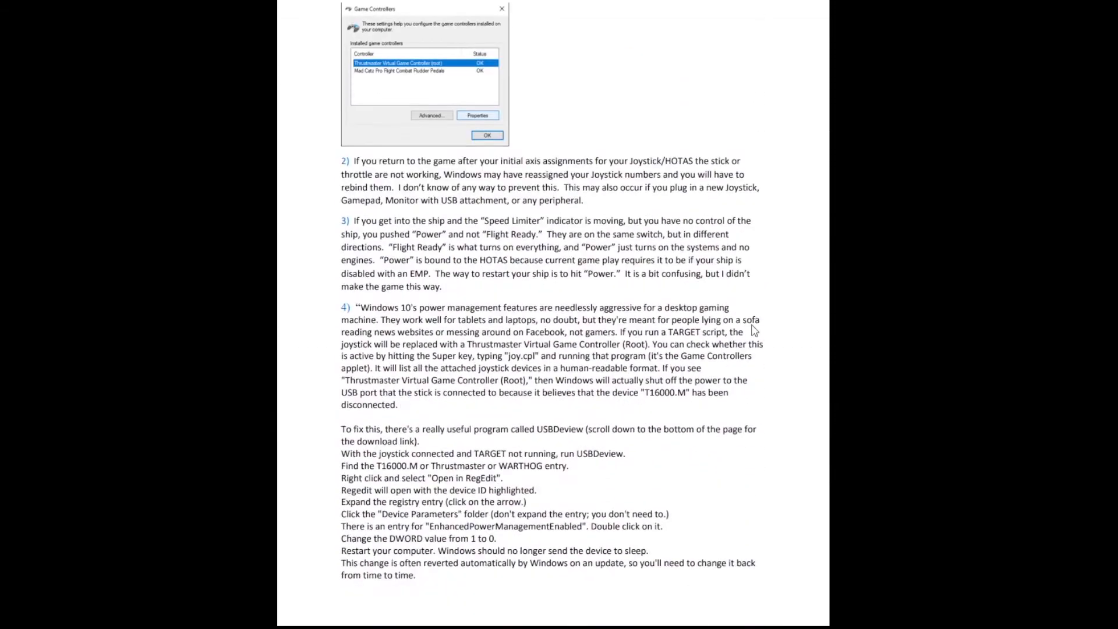
Read the troubleshooting notes, then launch Star Citizen from the RSI Launcher
{"action": "scroll", "scroll_direction": "down", "scroll_amount": 3}
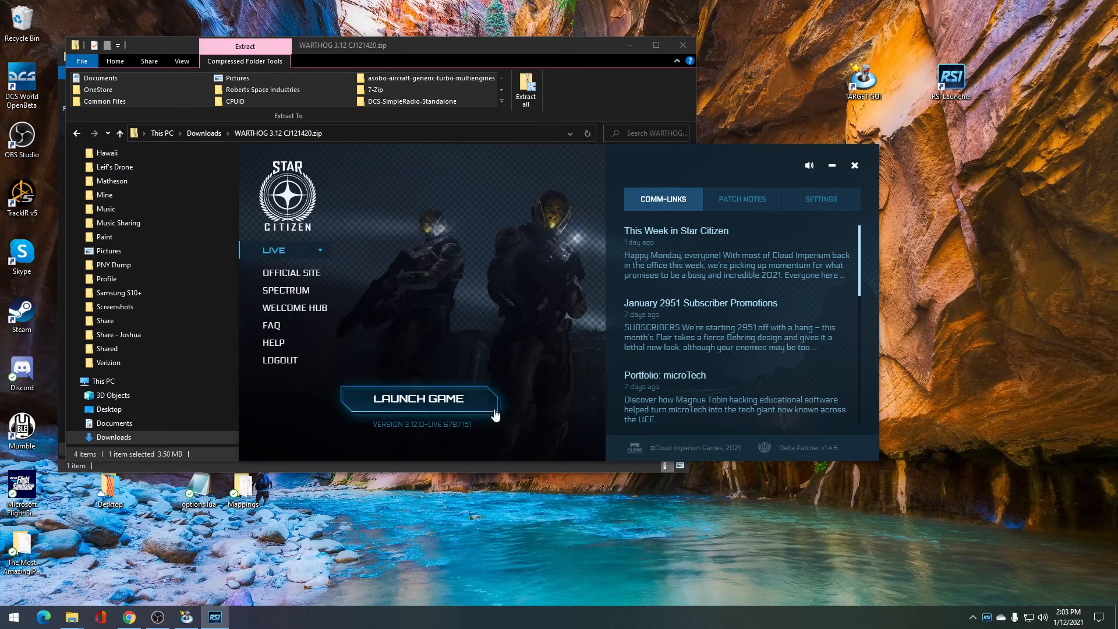
{"action": "left_click", "coordinate": [420, 398]}
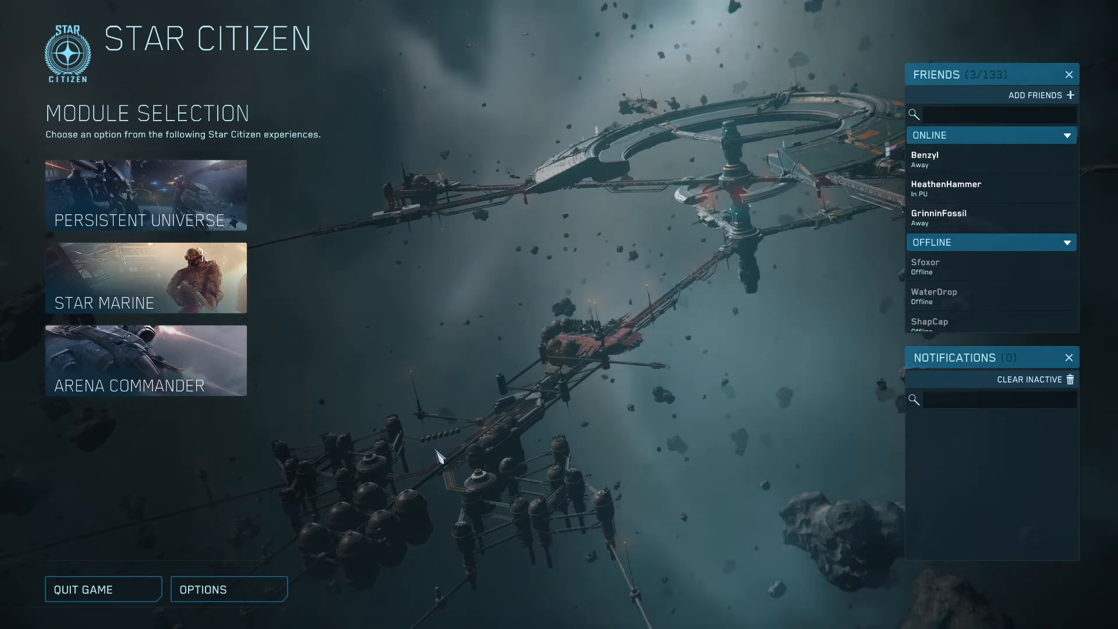
{"action": "mouse_move", "coordinate": [447, 454]}
{"action": "type", "text": "PP_rebindkeys"}
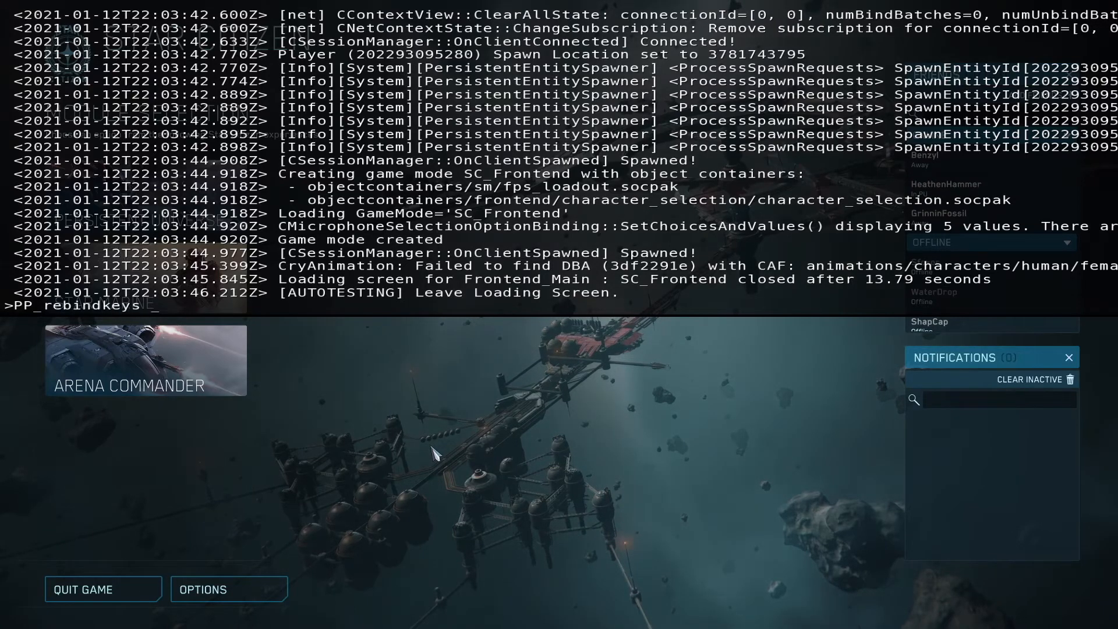
Enter pp_rebindkeys with the layout_cj1214 file name in the console
{"action": "type", "text": "layout_"}
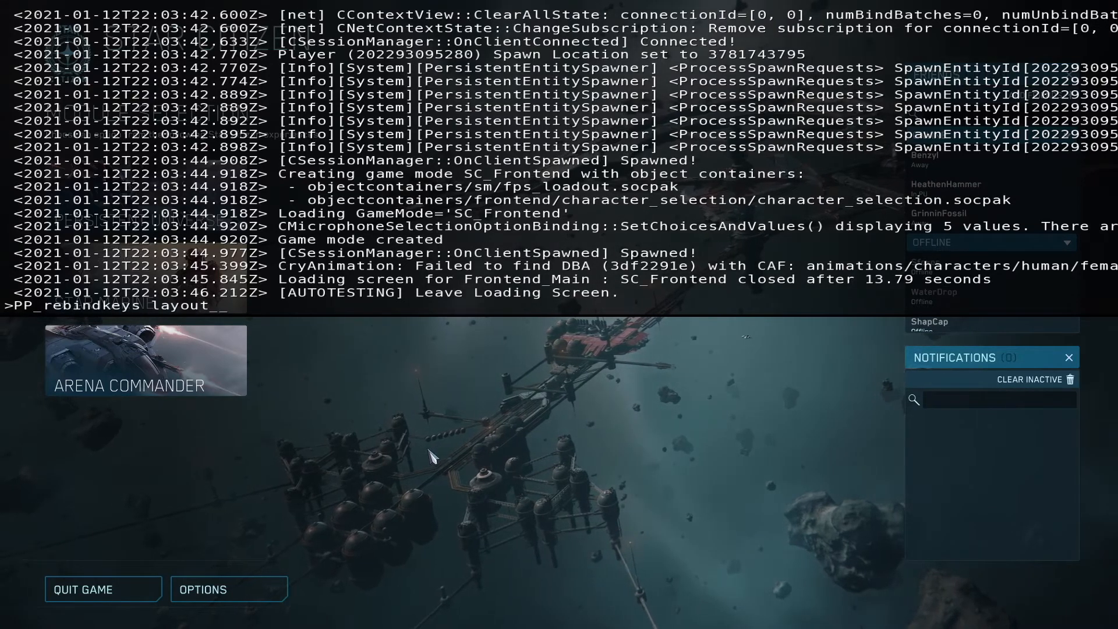
{"action": "type", "text": "cj"}
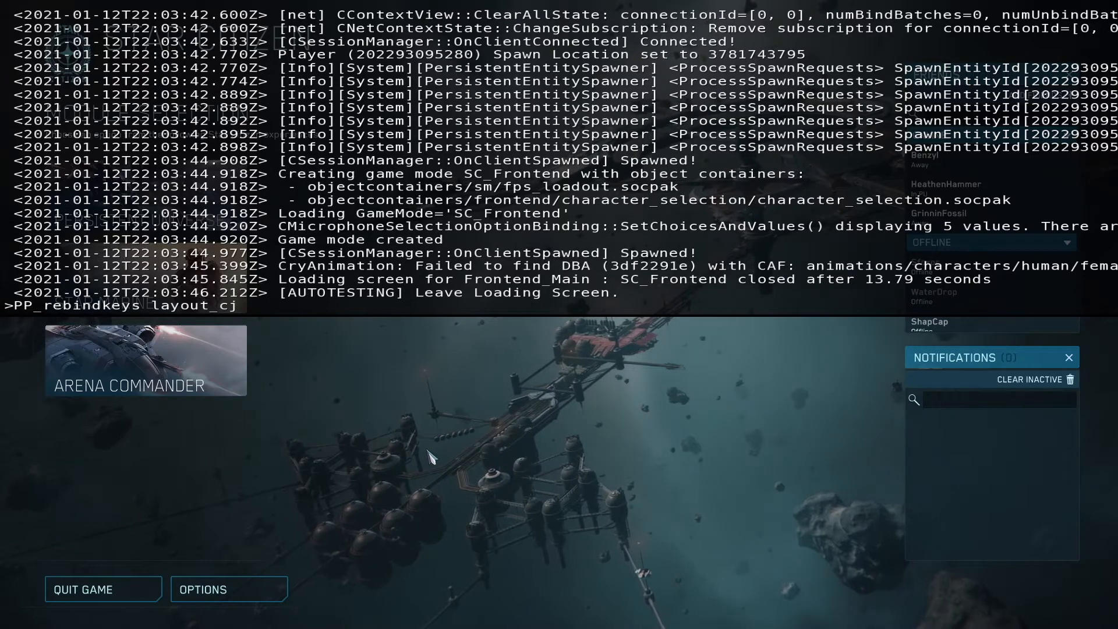
{"action": "type", "text": "1214"}
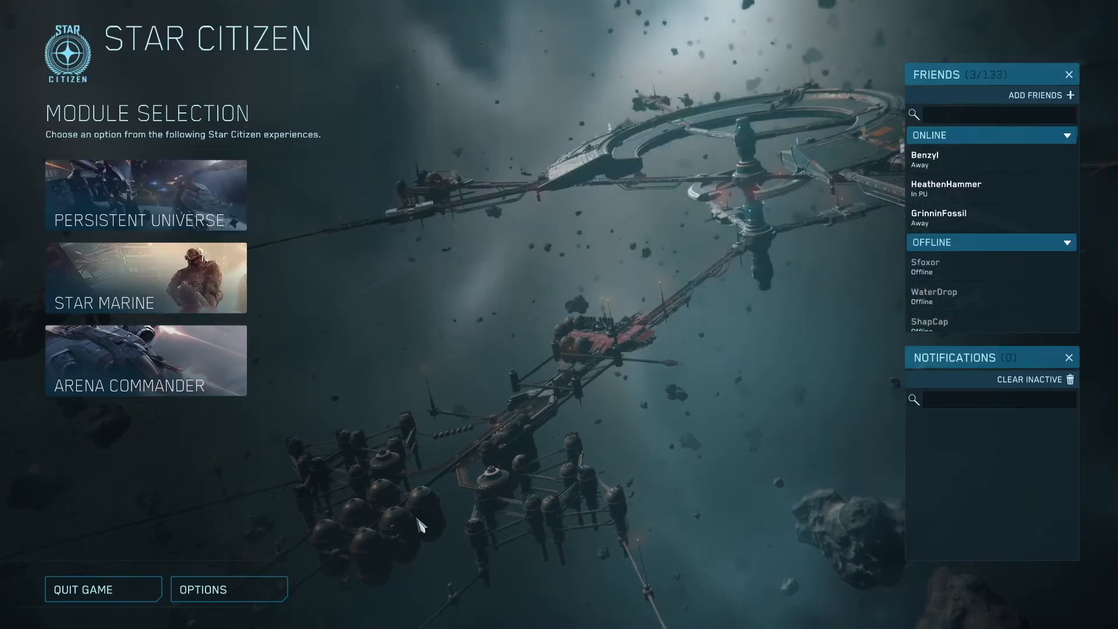
{"action": "mouse_move", "coordinate": [270, 572]}
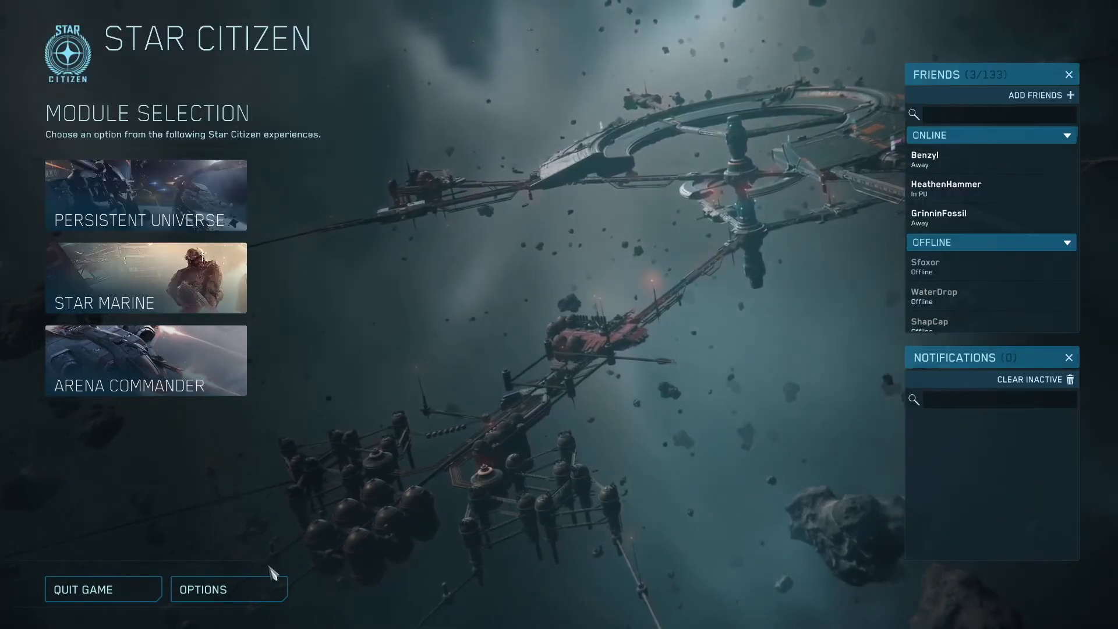
Open Keybindings for Joystick/HOTAS and enter Advanced Controls Customization
{"action": "left_click", "coordinate": [203, 589]}
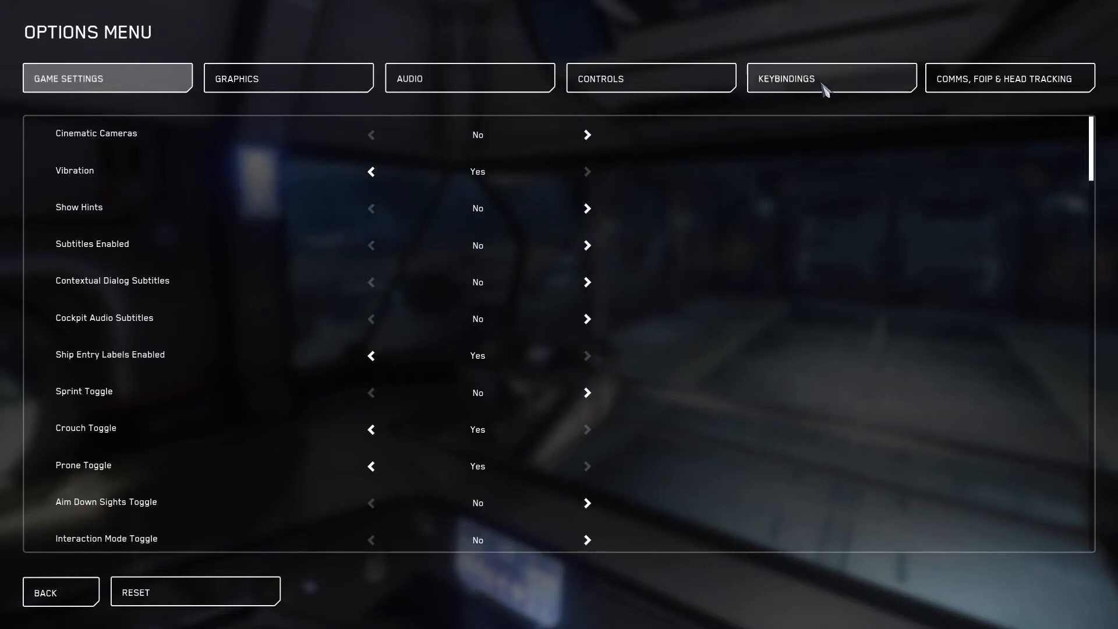
{"action": "left_click", "coordinate": [830, 77]}
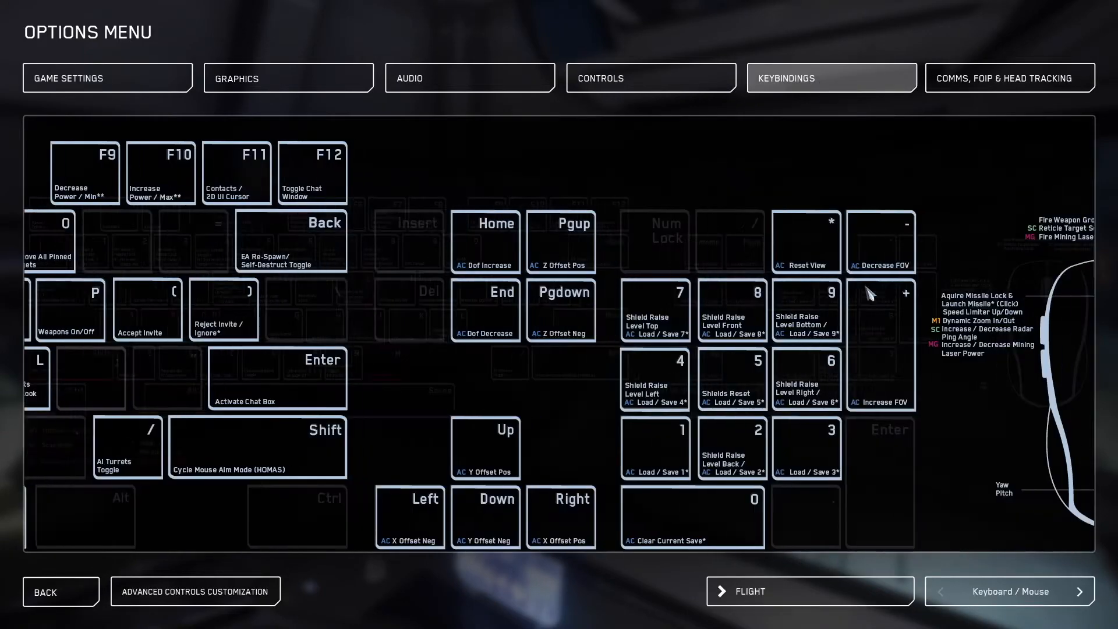
{"action": "left_click", "coordinate": [1097, 591]}
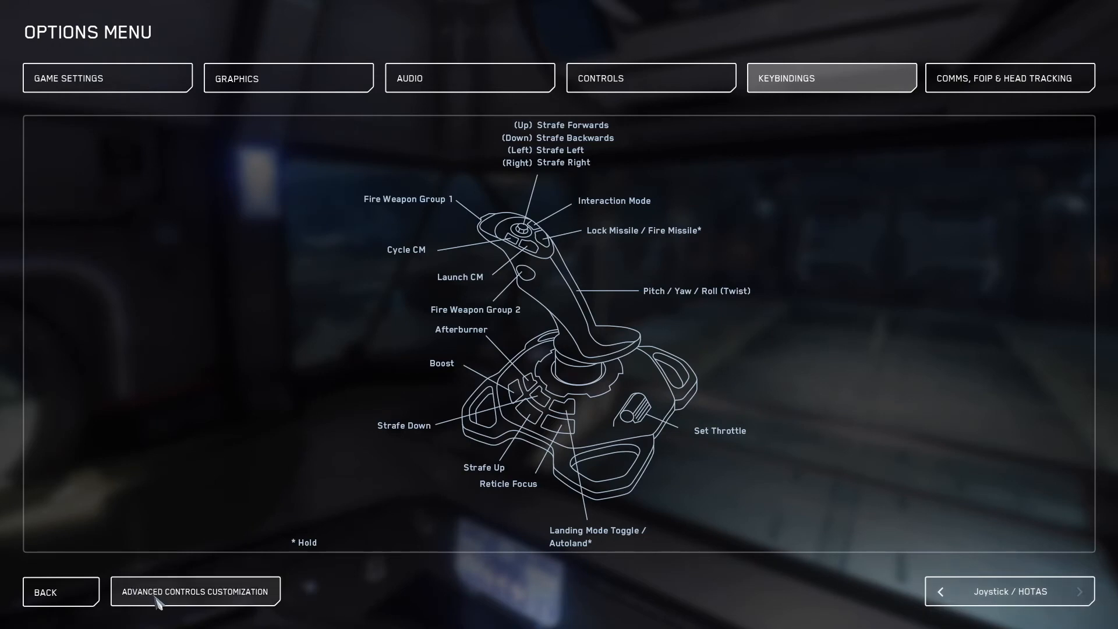
{"action": "left_click", "coordinate": [195, 591]}
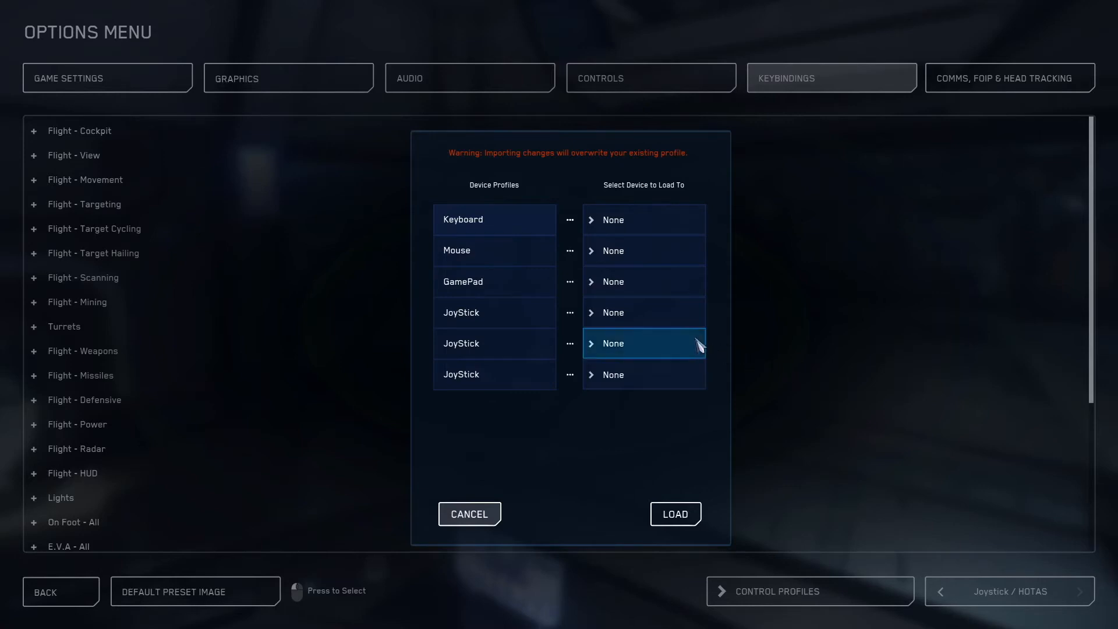
{"action": "mouse_move", "coordinate": [671, 319]}
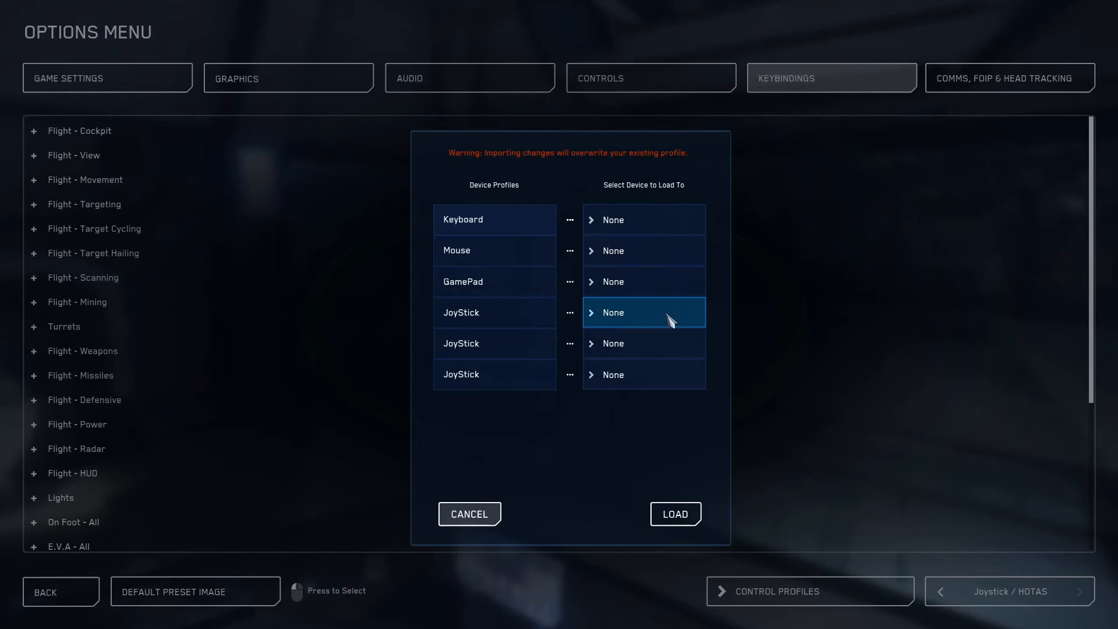
Map the three joystick profiles to JoyStick, JoyStick (1) and JoyStick (2), then load the profile
{"action": "left_click", "coordinate": [643, 312]}
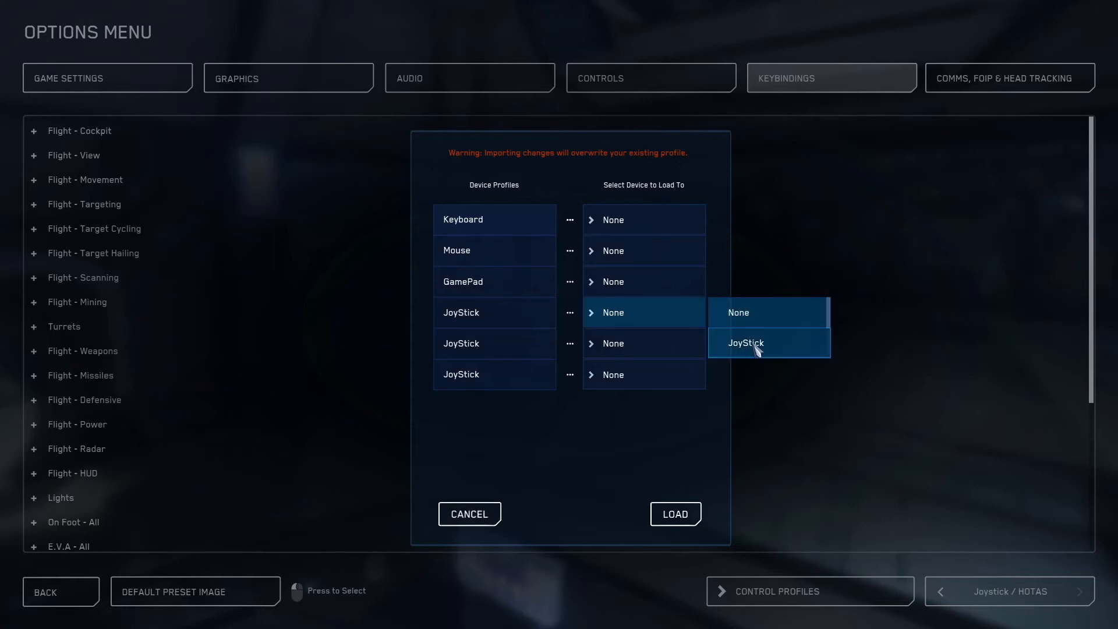
{"action": "left_click", "coordinate": [746, 343]}
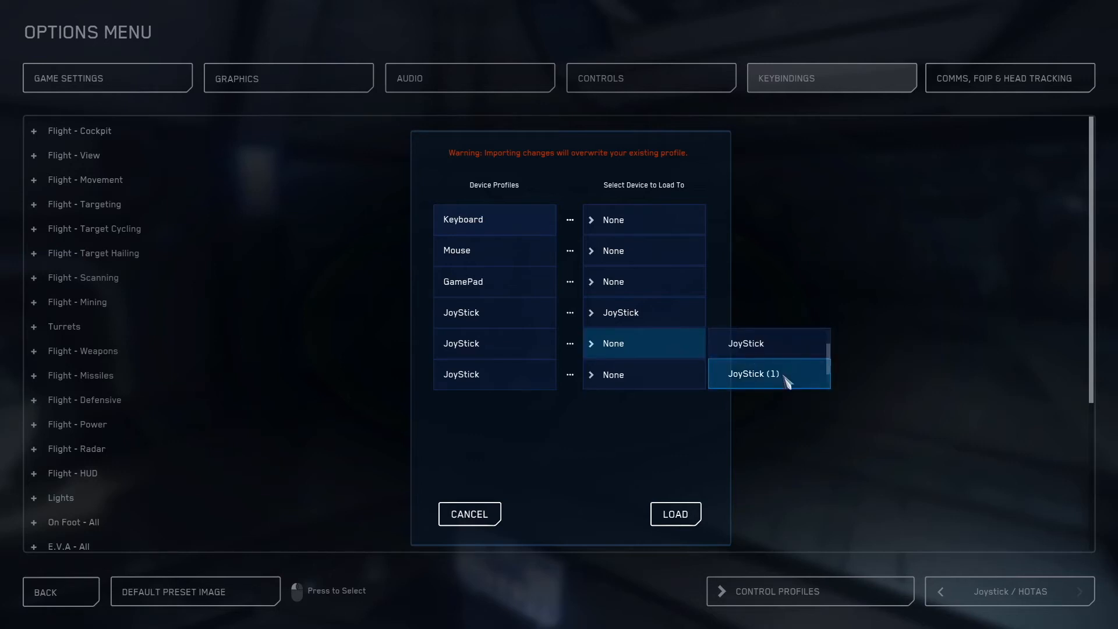
{"action": "left_click", "coordinate": [752, 374]}
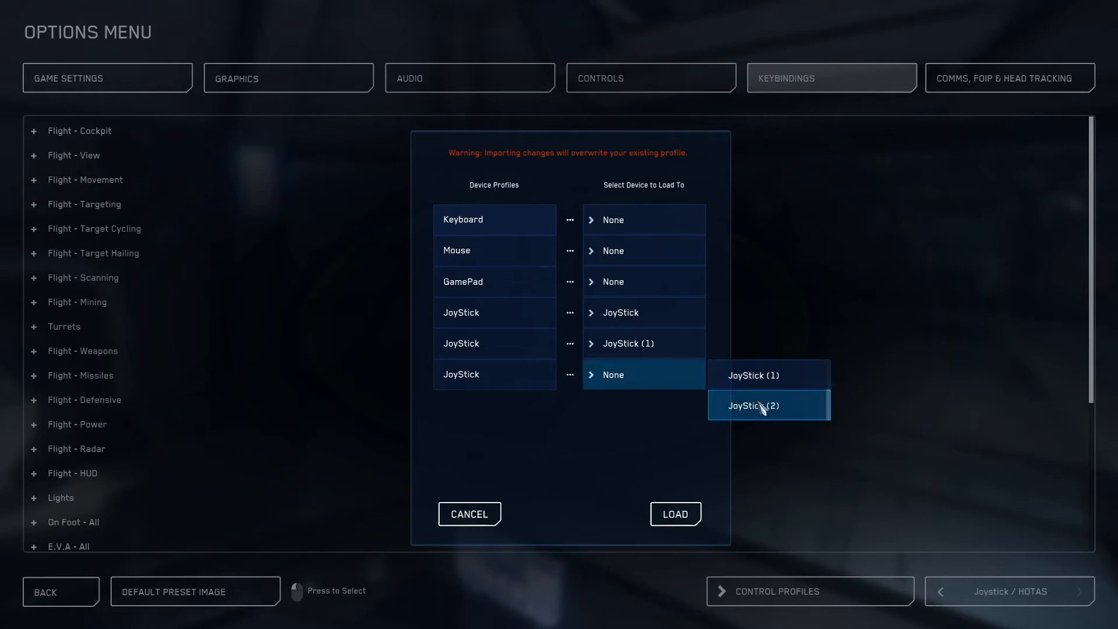
{"action": "left_click", "coordinate": [753, 406]}
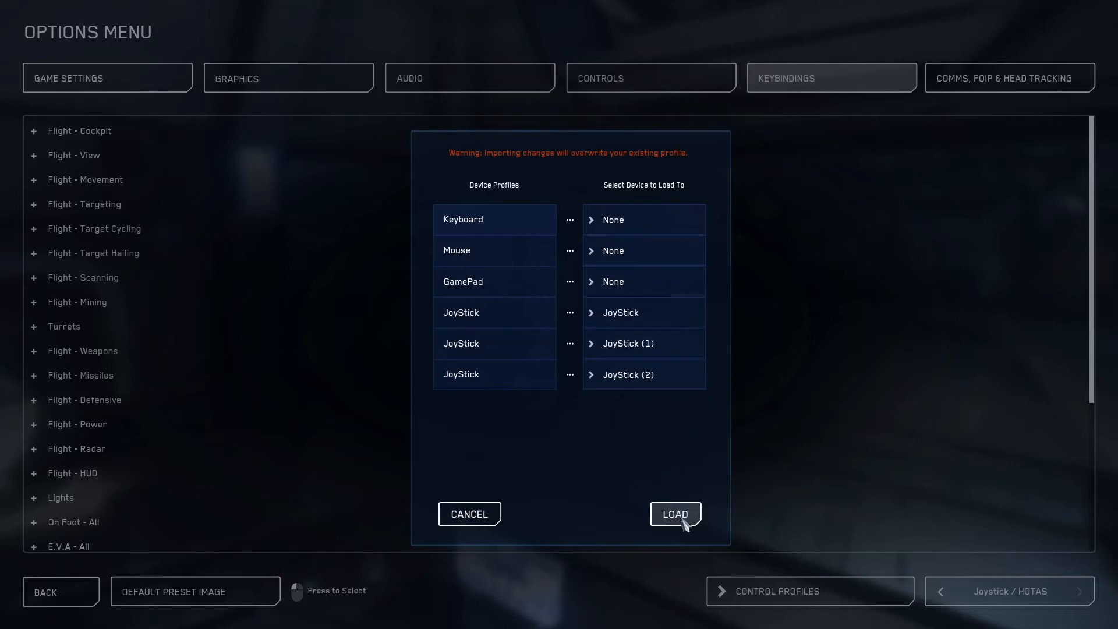
{"action": "left_click", "coordinate": [674, 513]}
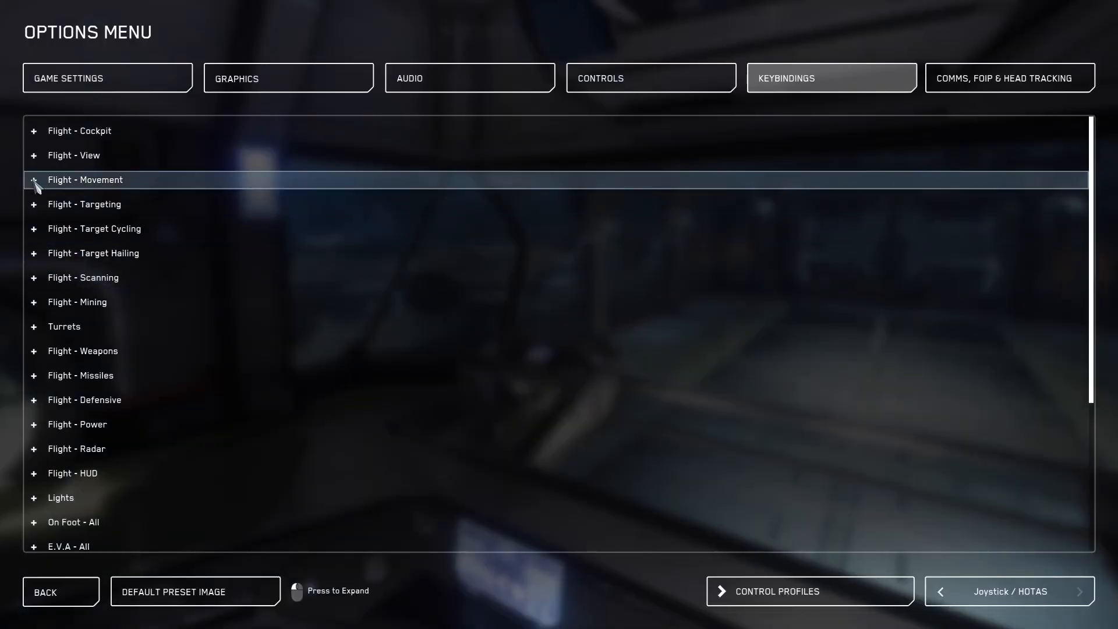
Start rebinding Increase / Decrease Mining Laser Power, raising a conflict with Dynamic Zoom In and Out
{"action": "left_click", "coordinate": [32, 180]}
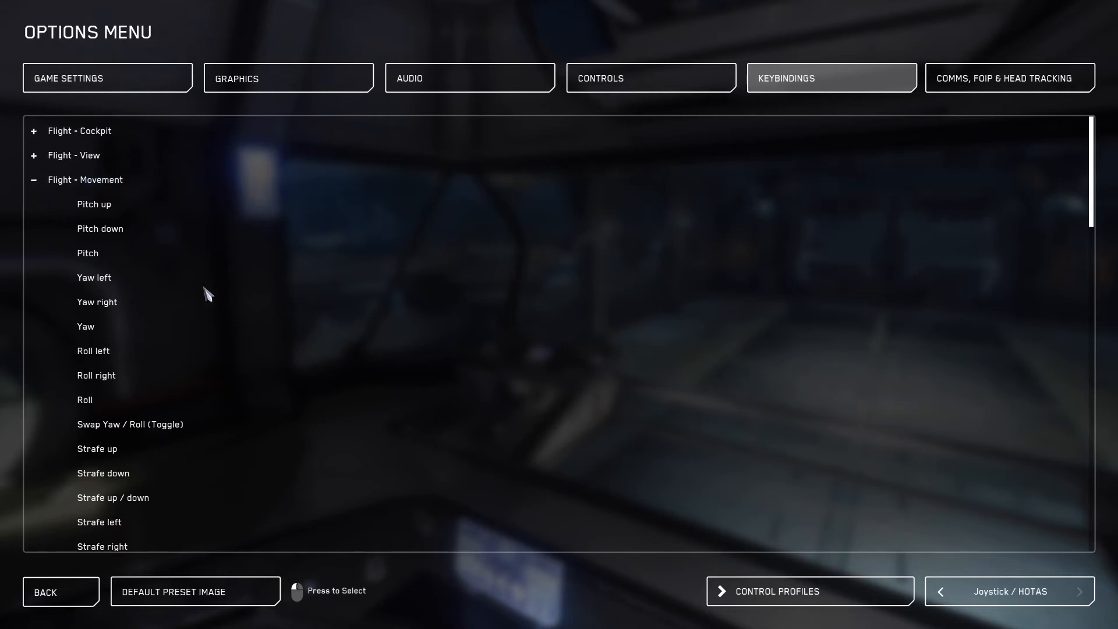
{"action": "scroll", "scroll_direction": "down", "scroll_amount": 3}
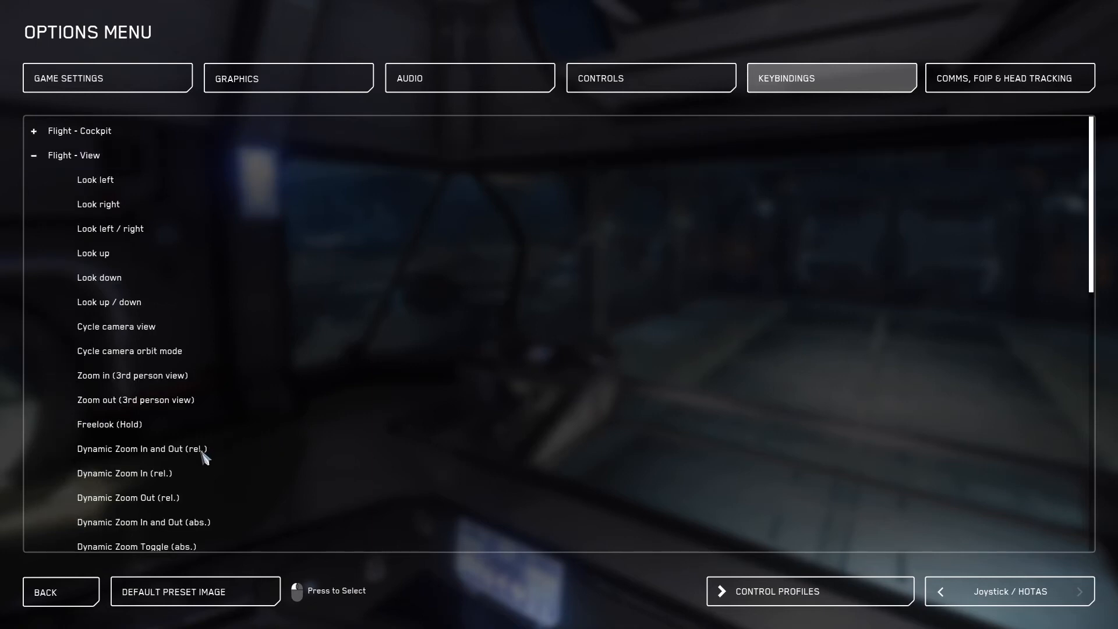
{"action": "left_click", "coordinate": [143, 449]}
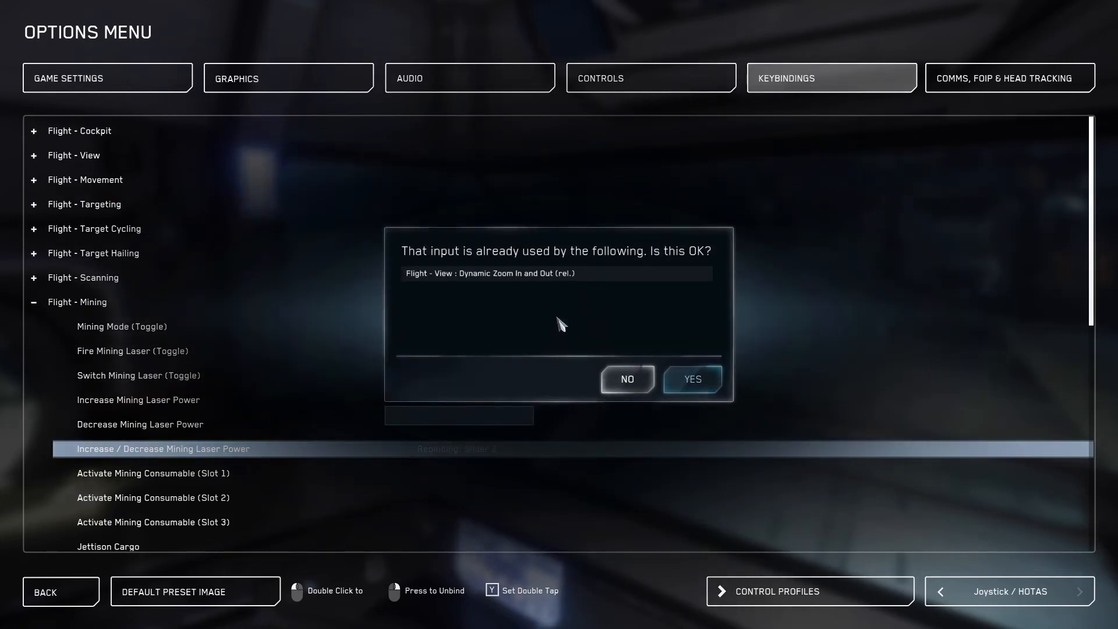
{"action": "mouse_move", "coordinate": [690, 379]}
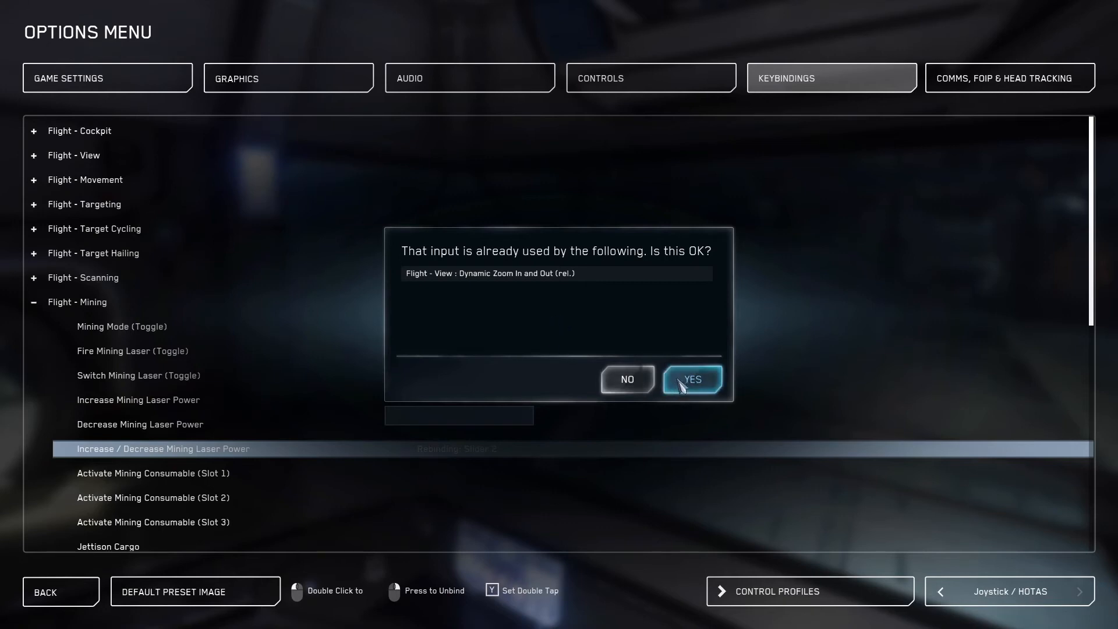
Accept the laser power and turret pitch conflicts; bind Pitch to Y-Axis, Yaw to Z-Rotation, Roll to X-Axis
{"action": "left_click", "coordinate": [691, 379]}
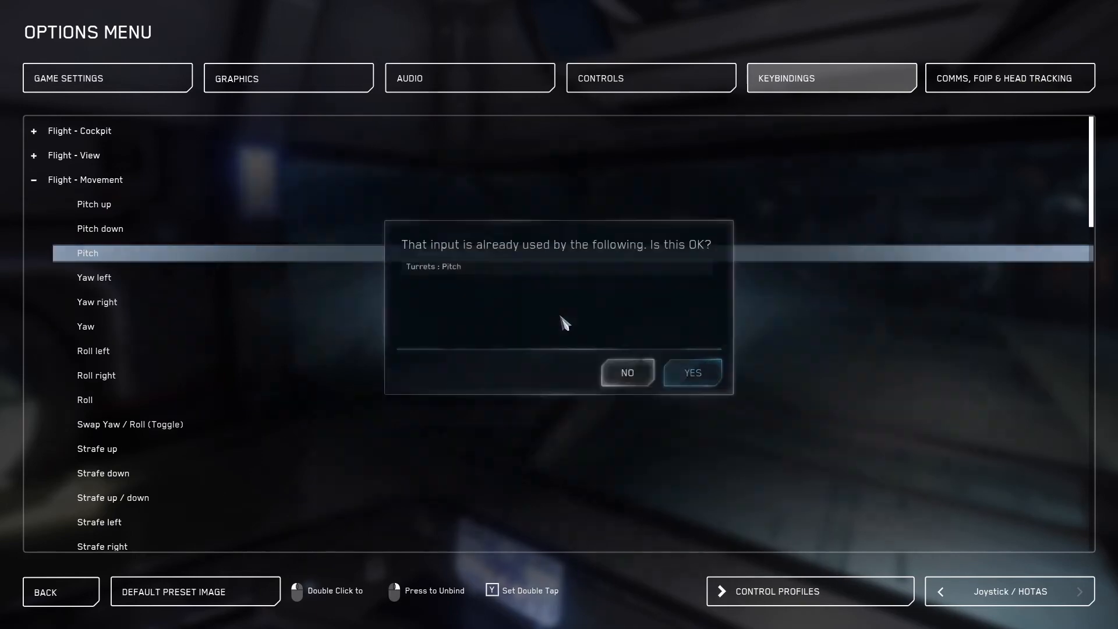
{"action": "left_click", "coordinate": [690, 372]}
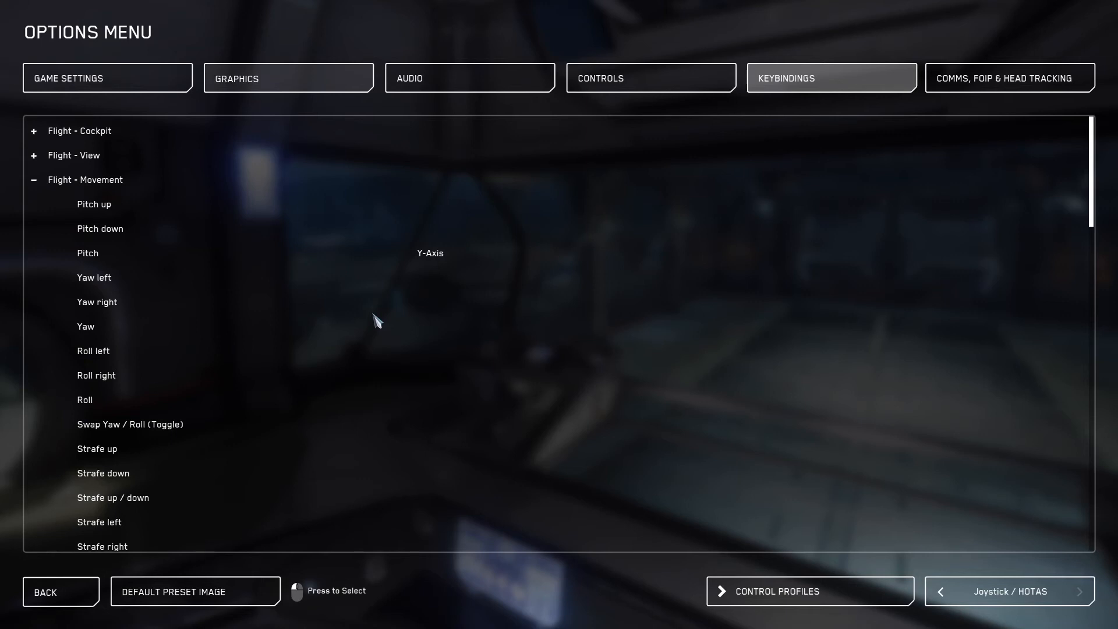
{"action": "left_click", "coordinate": [85, 327]}
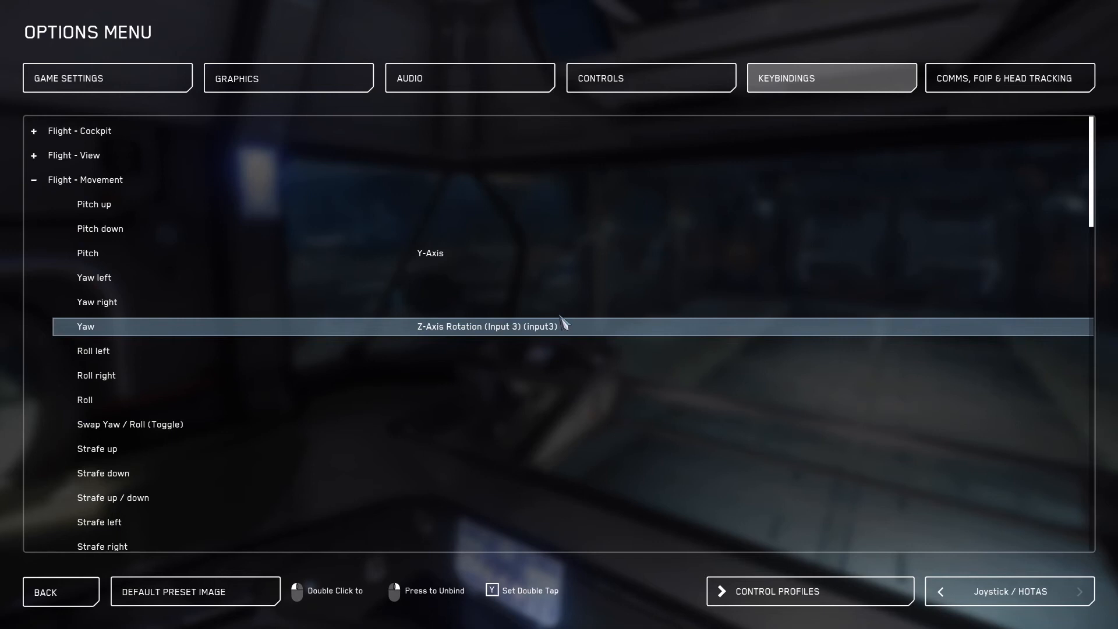
{"action": "mouse_move", "coordinate": [557, 308]}
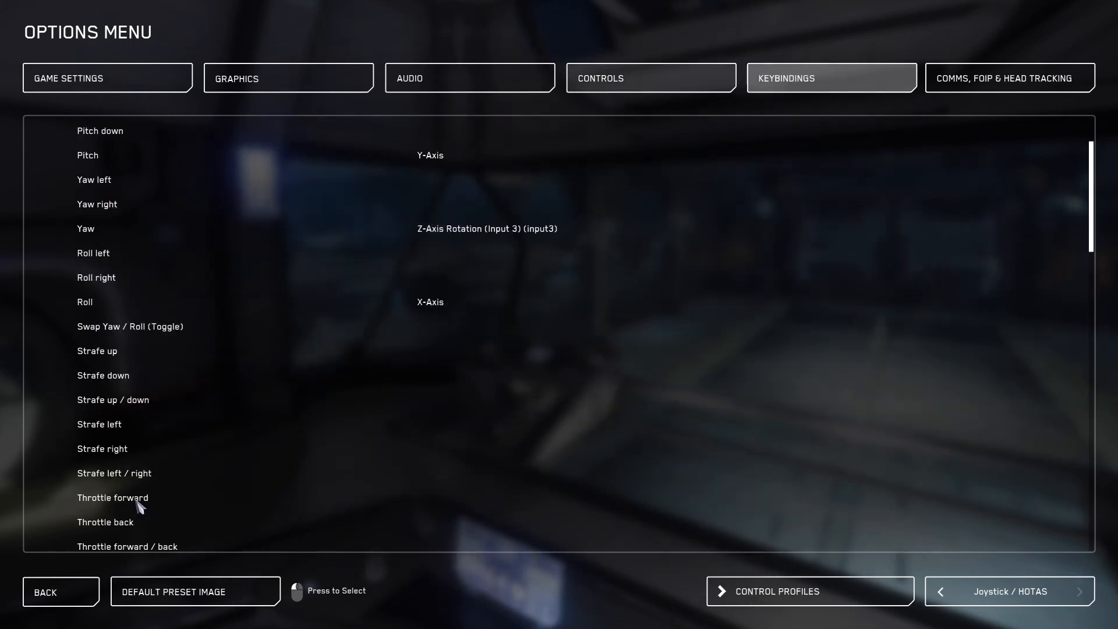
{"action": "left_click", "coordinate": [112, 497]}
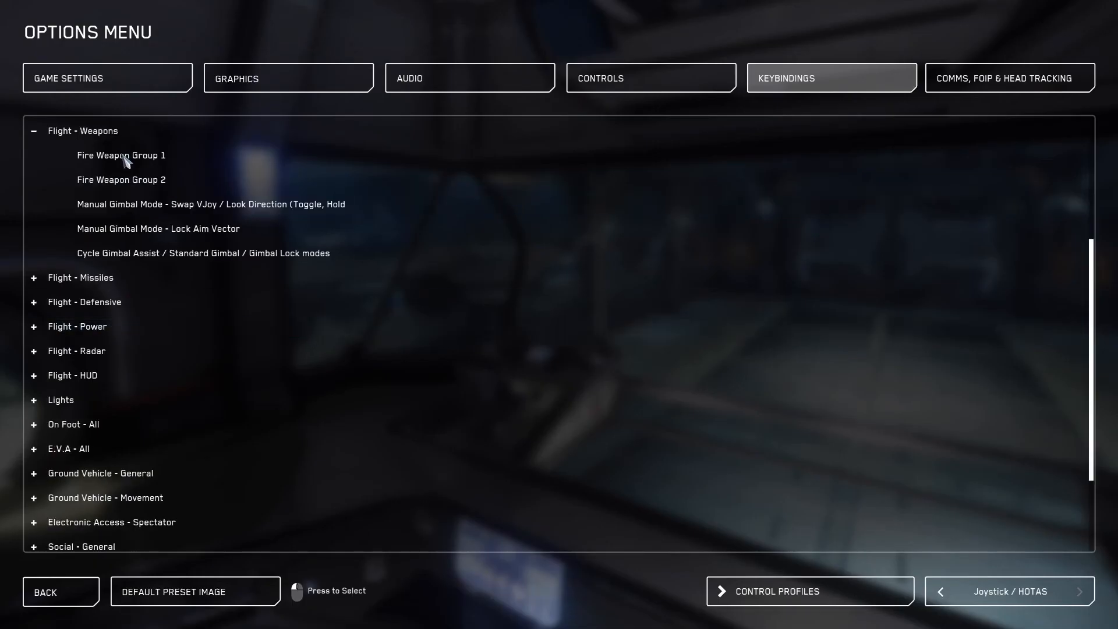
Bind Fire Weapon Group 1 to Button 1, Group 2 to Button 6, Launch missile to Button 2, accepting conflicts
{"action": "left_click", "coordinate": [121, 155]}
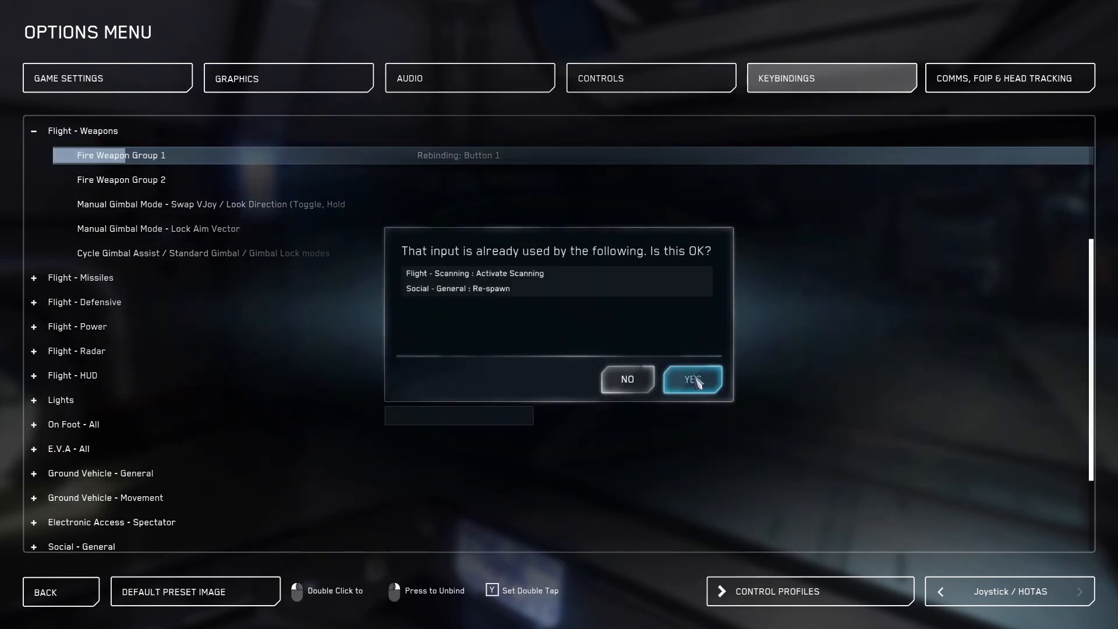
{"action": "left_click", "coordinate": [690, 378]}
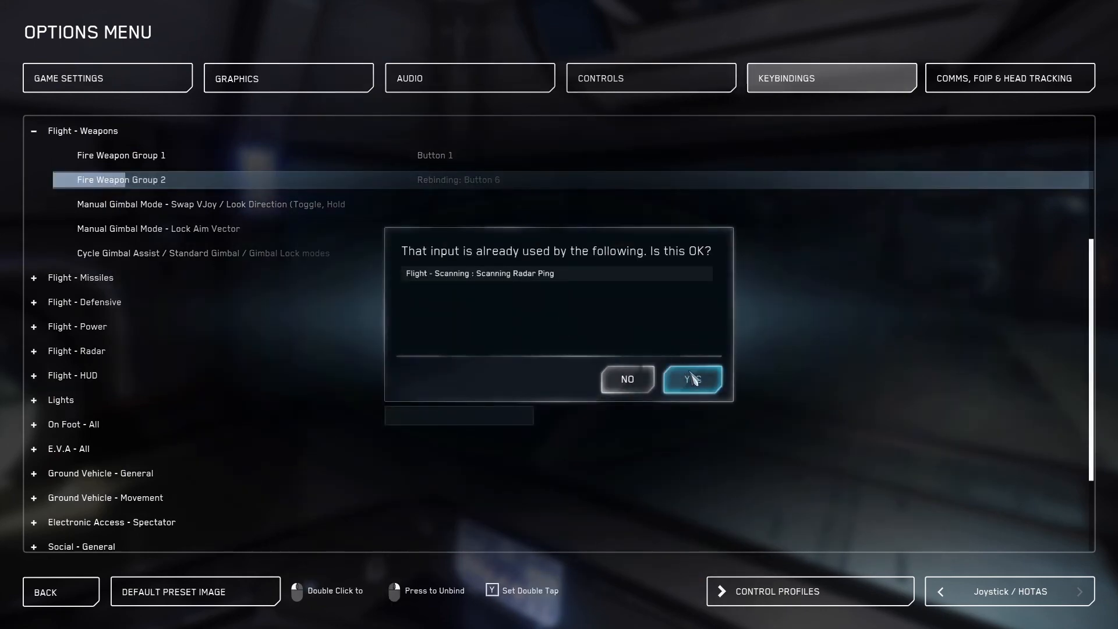
{"action": "left_click", "coordinate": [691, 379]}
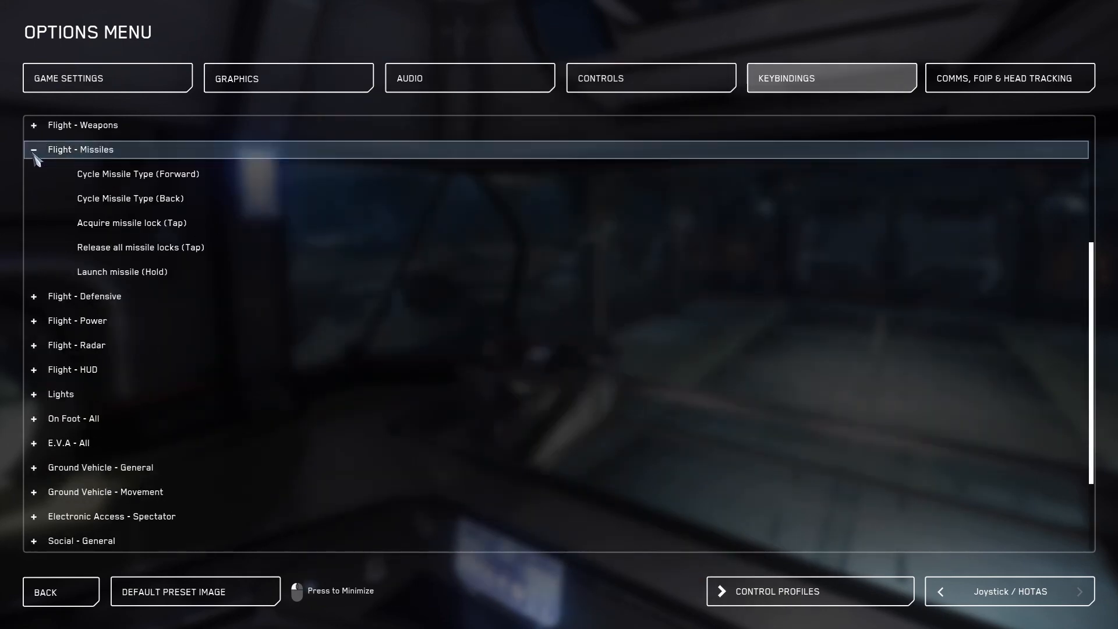
{"action": "left_click", "coordinate": [132, 223]}
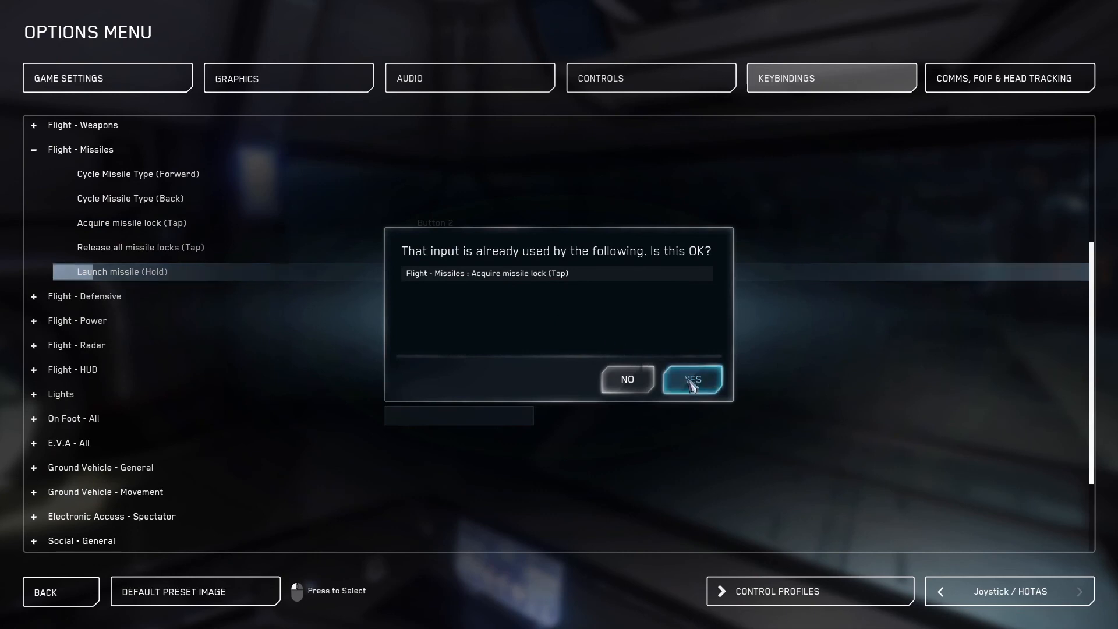
{"action": "left_click", "coordinate": [691, 378]}
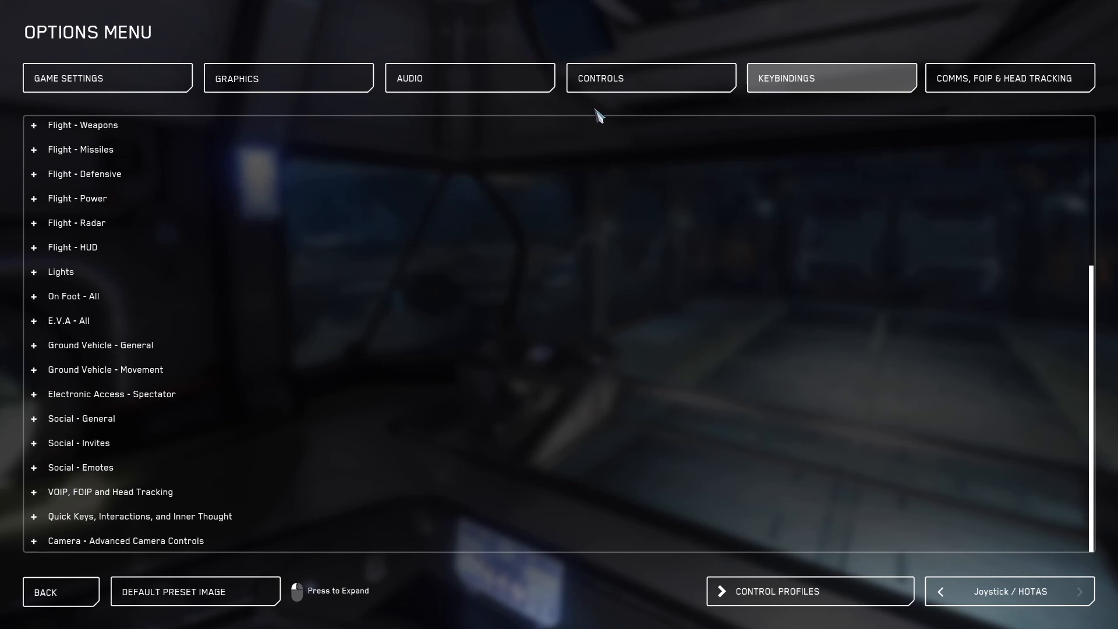
{"action": "mouse_move", "coordinate": [633, 86]}
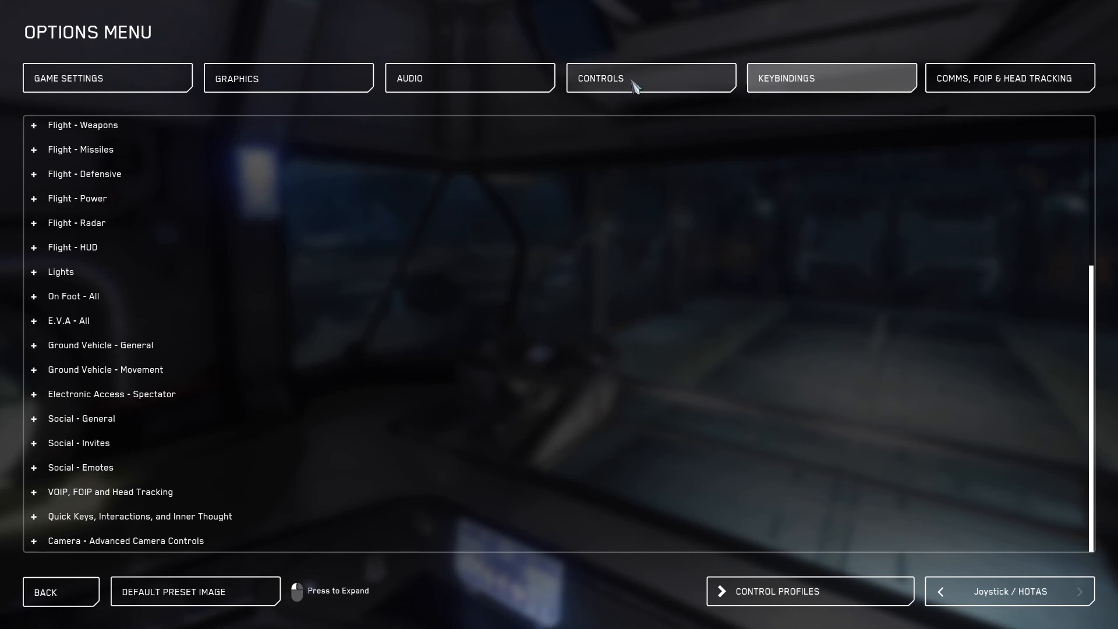
Show the Flight Movement inversion settings for the joystick device in Controls
{"action": "left_click", "coordinate": [650, 77]}
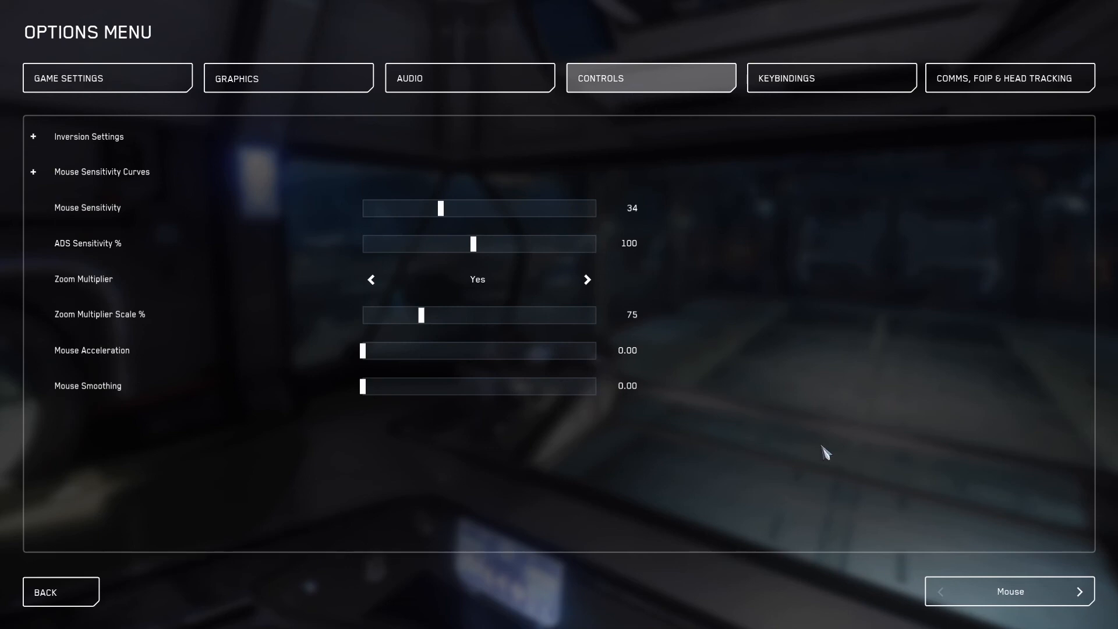
{"action": "left_click", "coordinate": [1080, 591]}
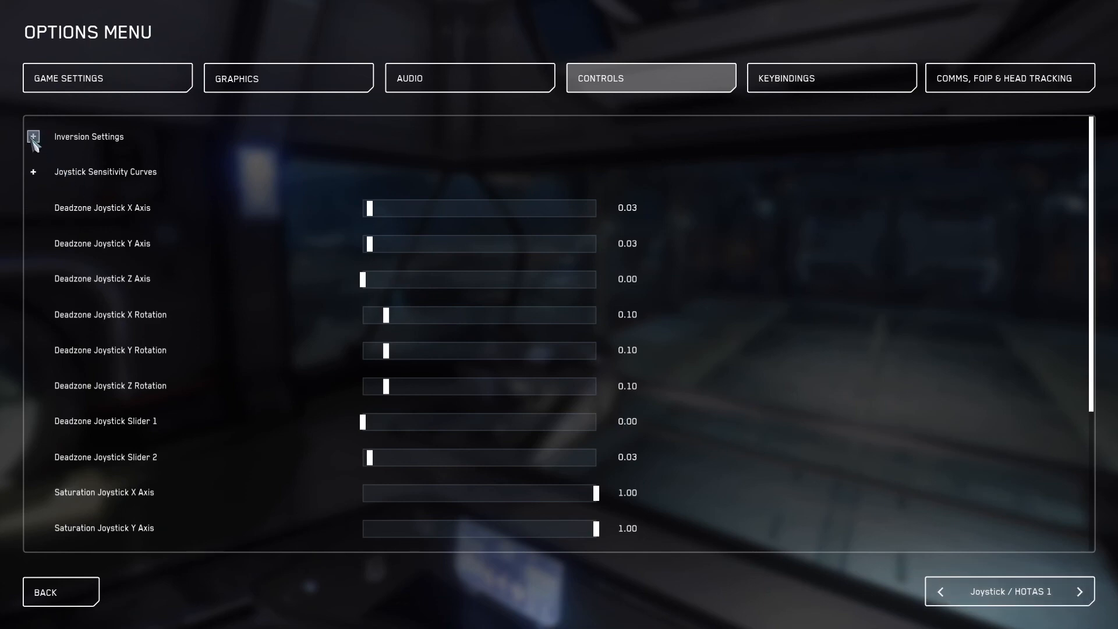
{"action": "left_click", "coordinate": [33, 137]}
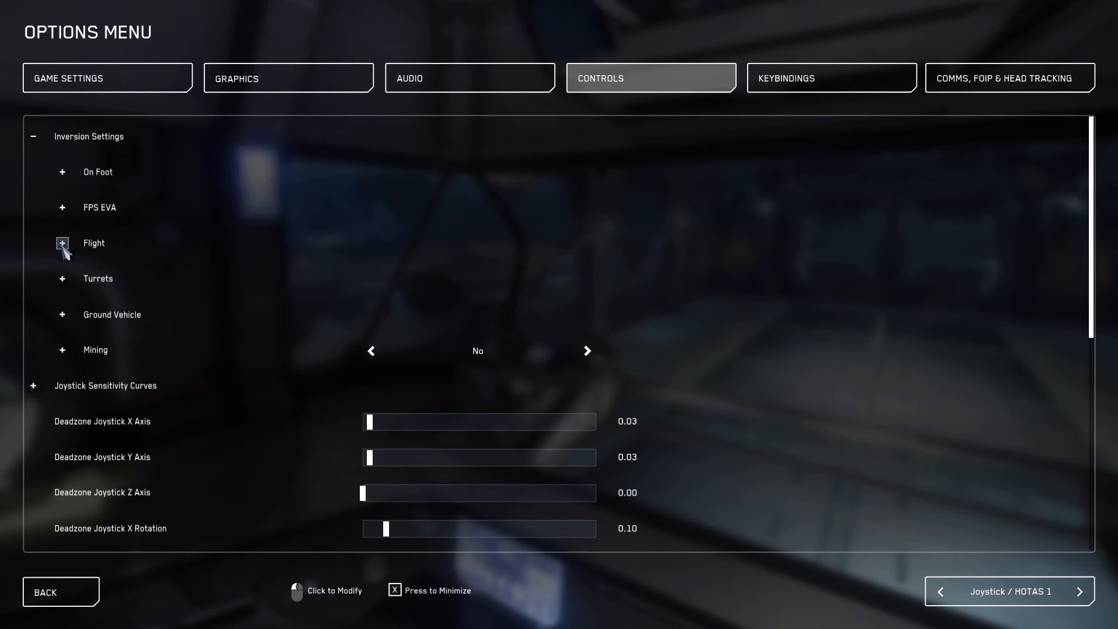
{"action": "left_click", "coordinate": [61, 244]}
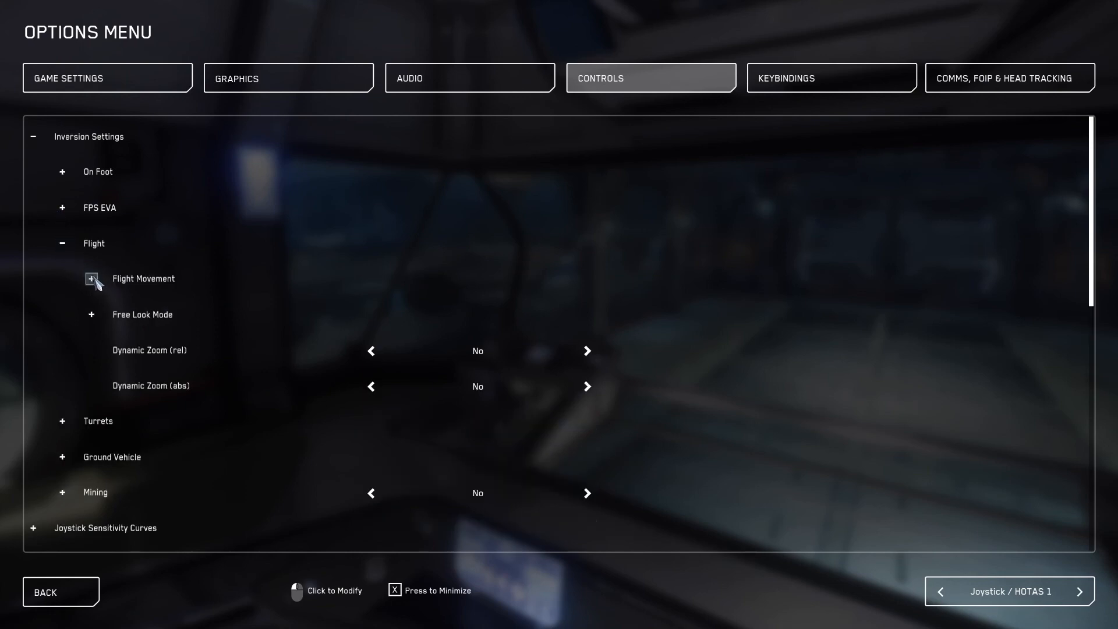
{"action": "left_click", "coordinate": [91, 279]}
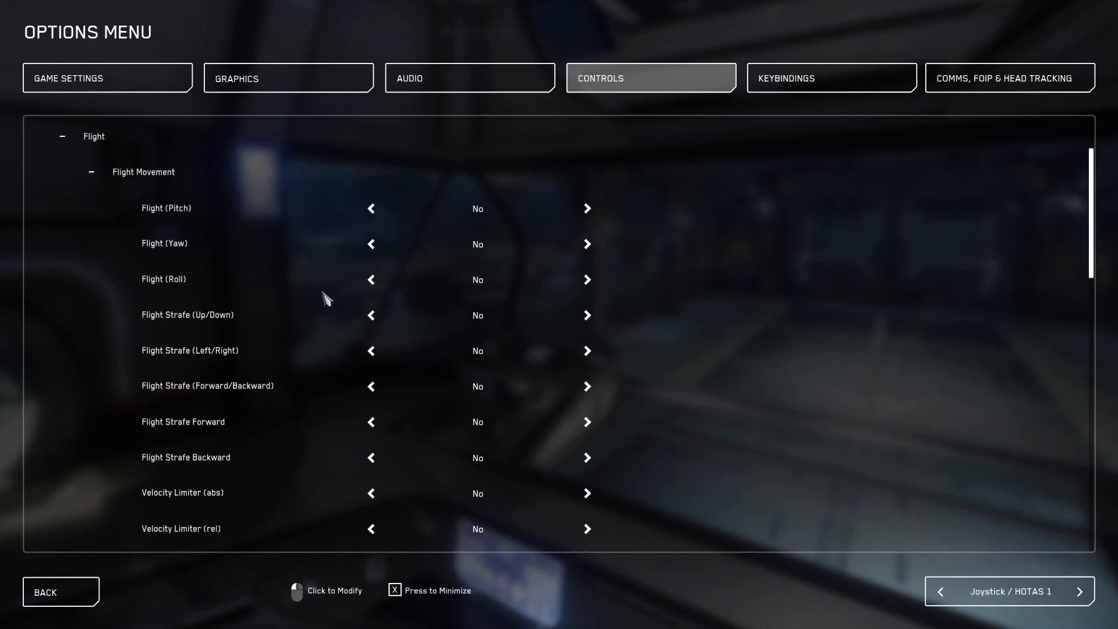
{"action": "mouse_move", "coordinate": [338, 315]}
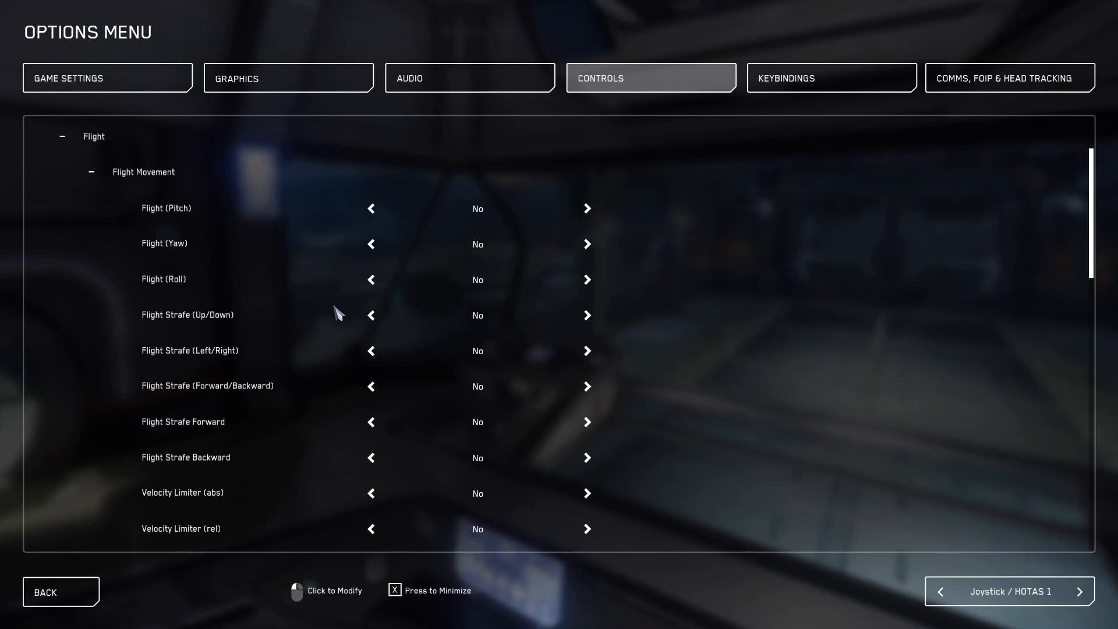
{"action": "mouse_move", "coordinate": [370, 315]}
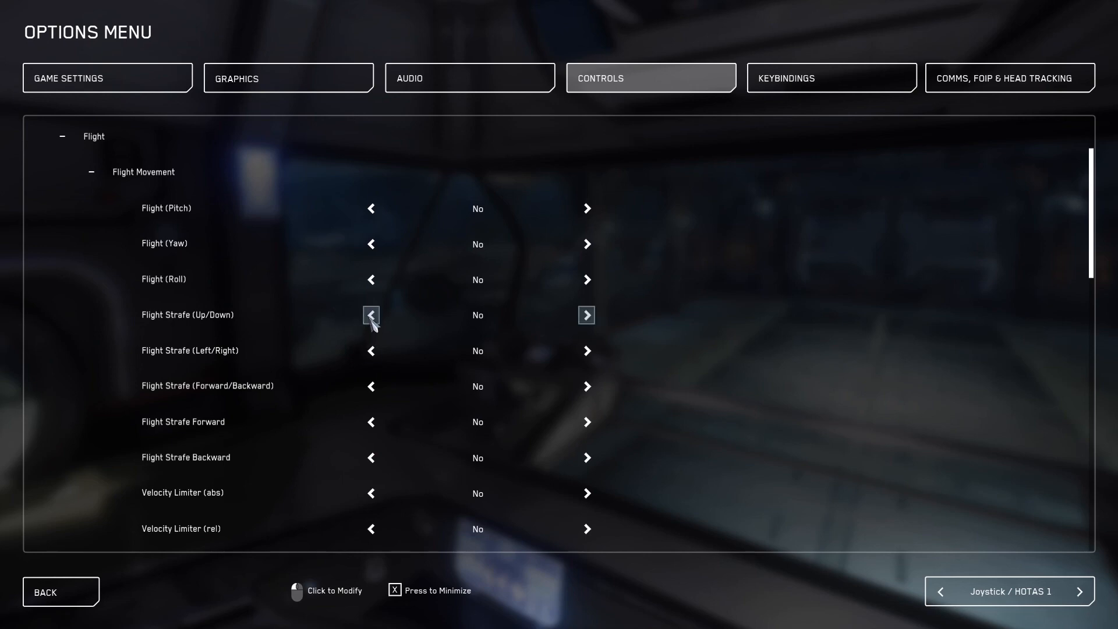
Set Flight Strafe (Up/Down) inversion to Yes and toggle Strafe Forward and Dynamic Zoom (rel) inversion
{"action": "left_click", "coordinate": [370, 315]}
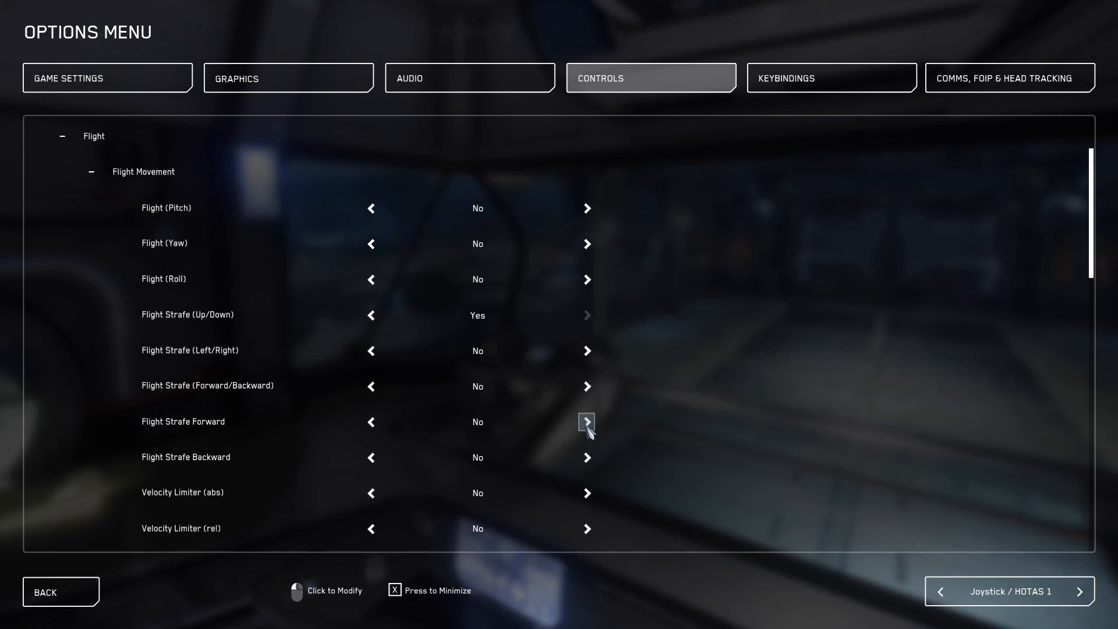
{"action": "left_click", "coordinate": [587, 422]}
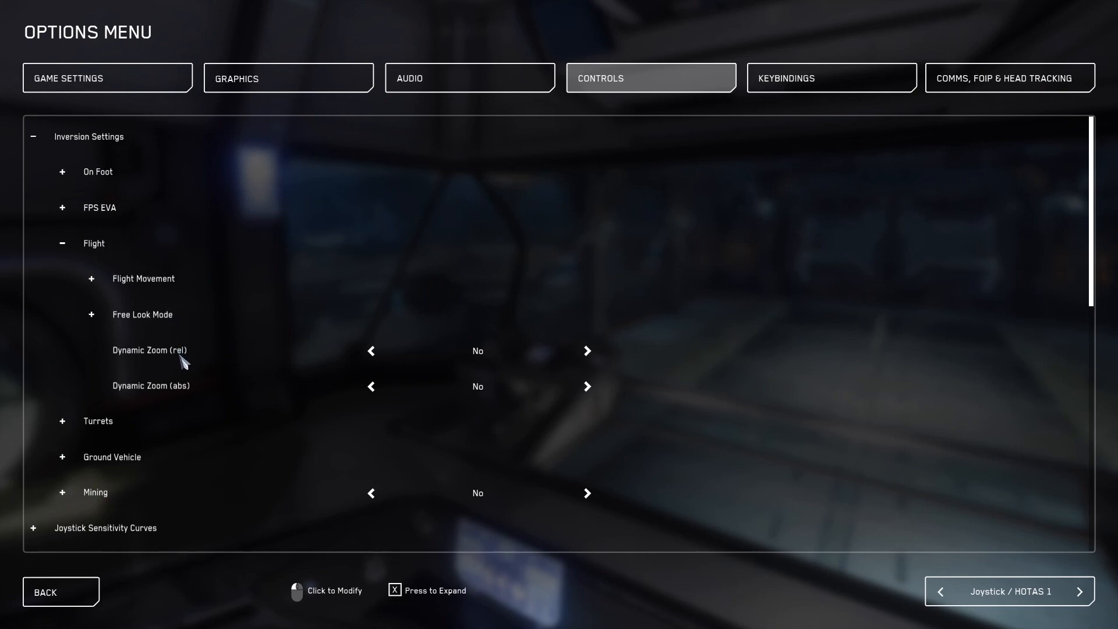
{"action": "mouse_move", "coordinate": [587, 350]}
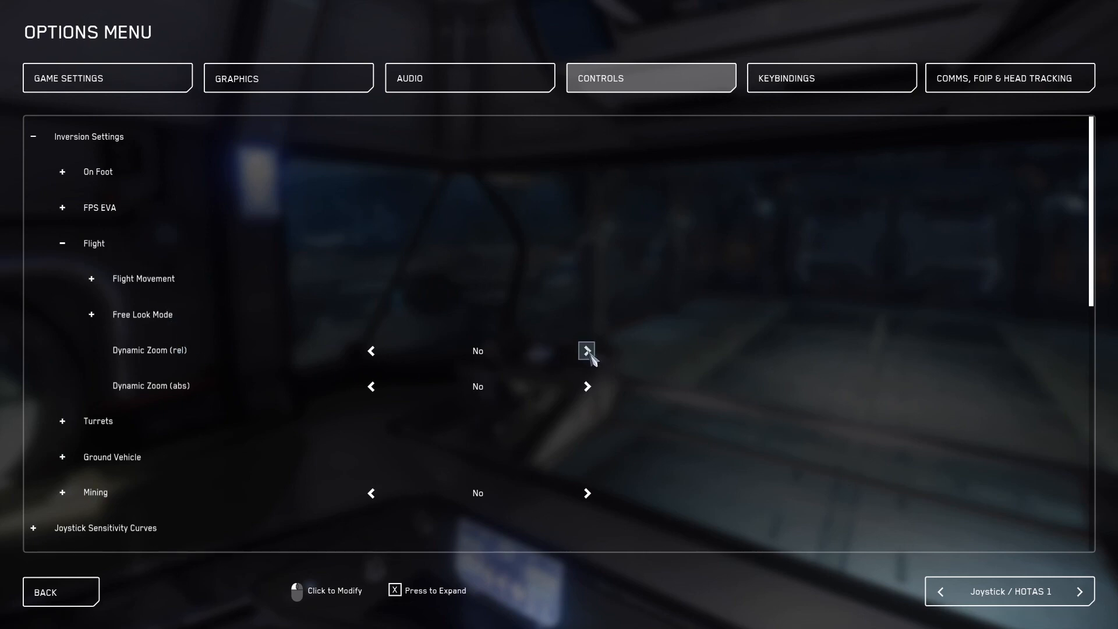
{"action": "left_click", "coordinate": [45, 592]}
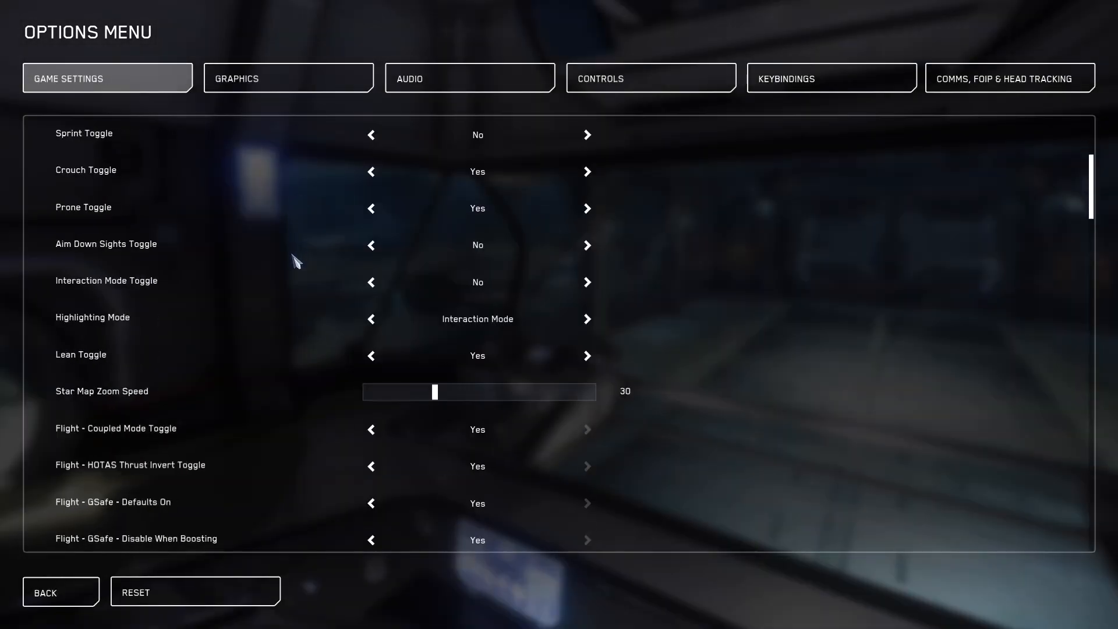
Set Flight - Proximity Assist Defaults On to No in Game Settings
{"action": "scroll", "scroll_direction": "down", "scroll_amount": 3}
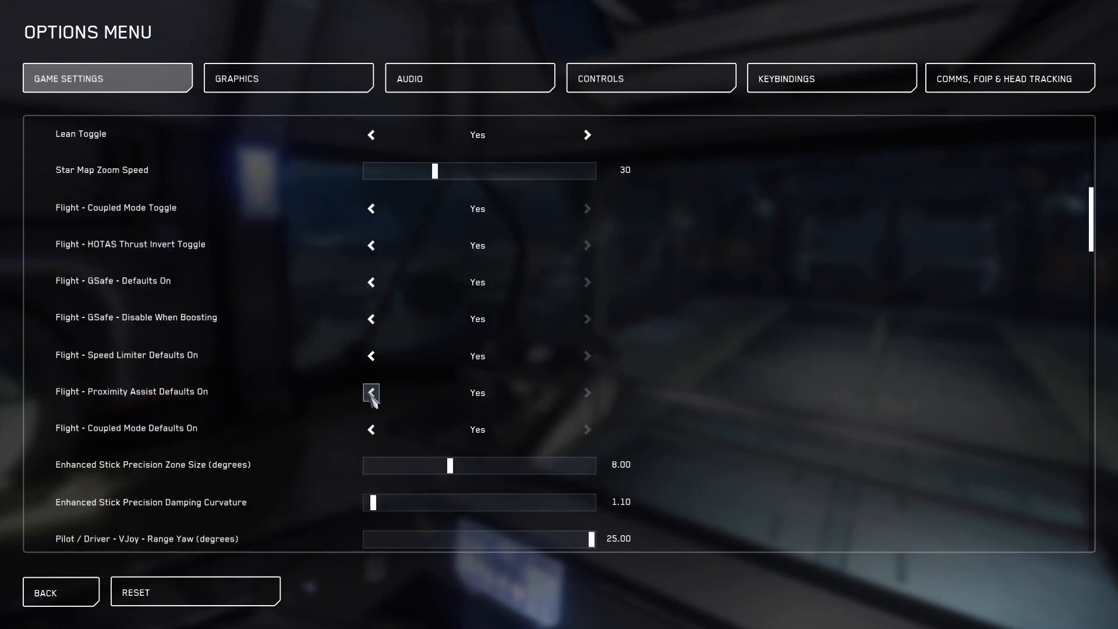
{"action": "left_click", "coordinate": [371, 393]}
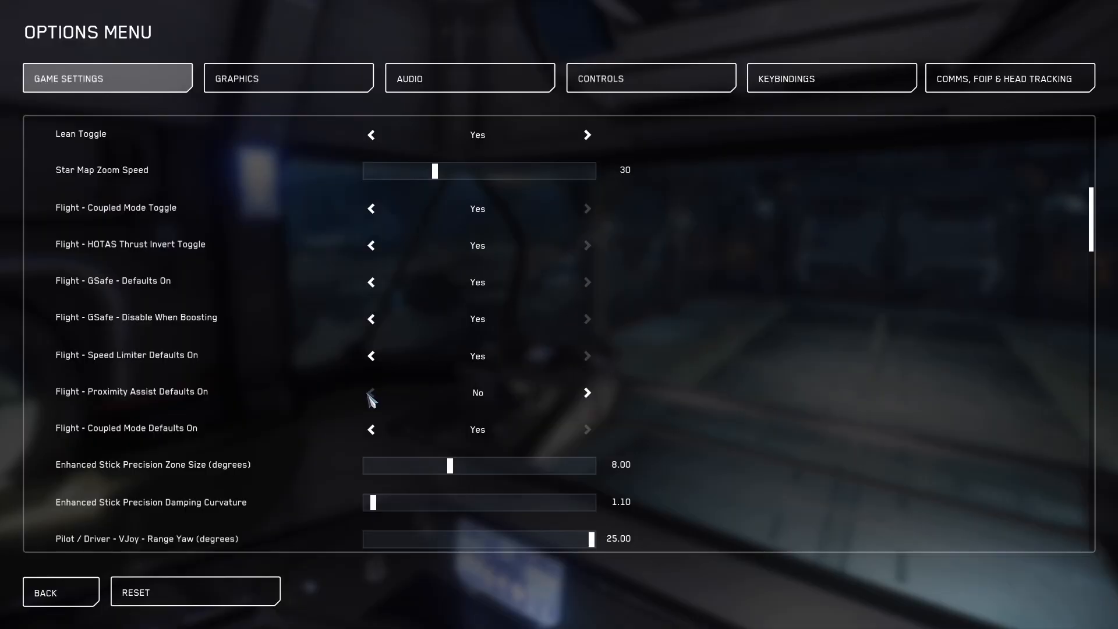